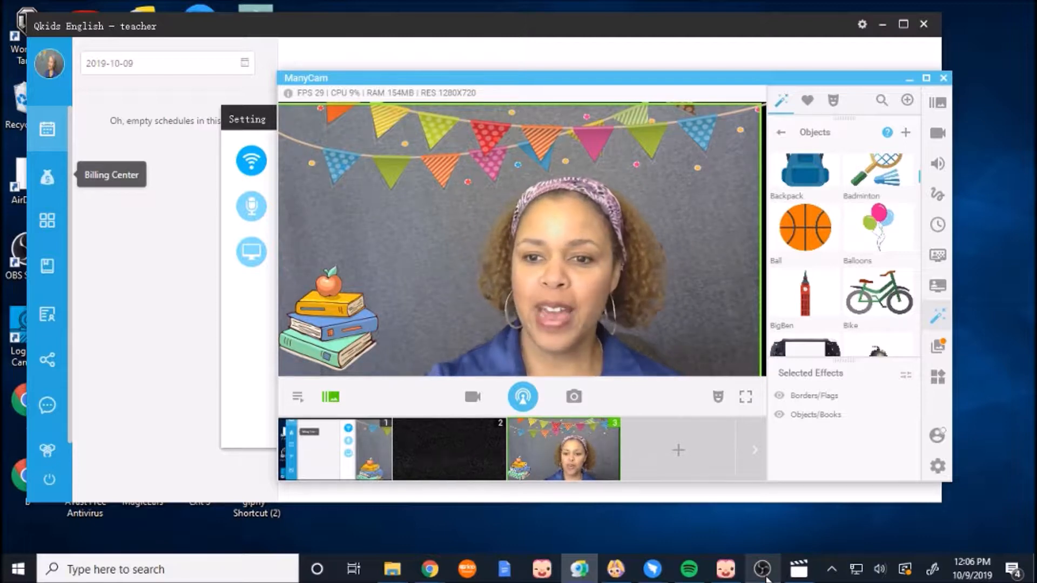
# Step: Try the basketball, then the bicycle object on the feed, and remove the bicycle
pyautogui.click(816, 415)
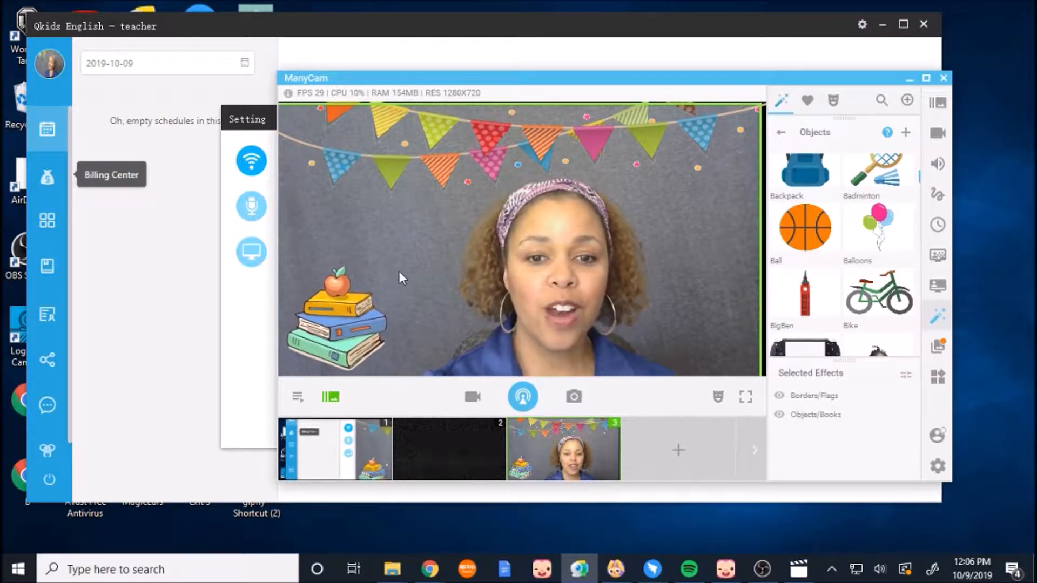
pyautogui.click(803, 227)
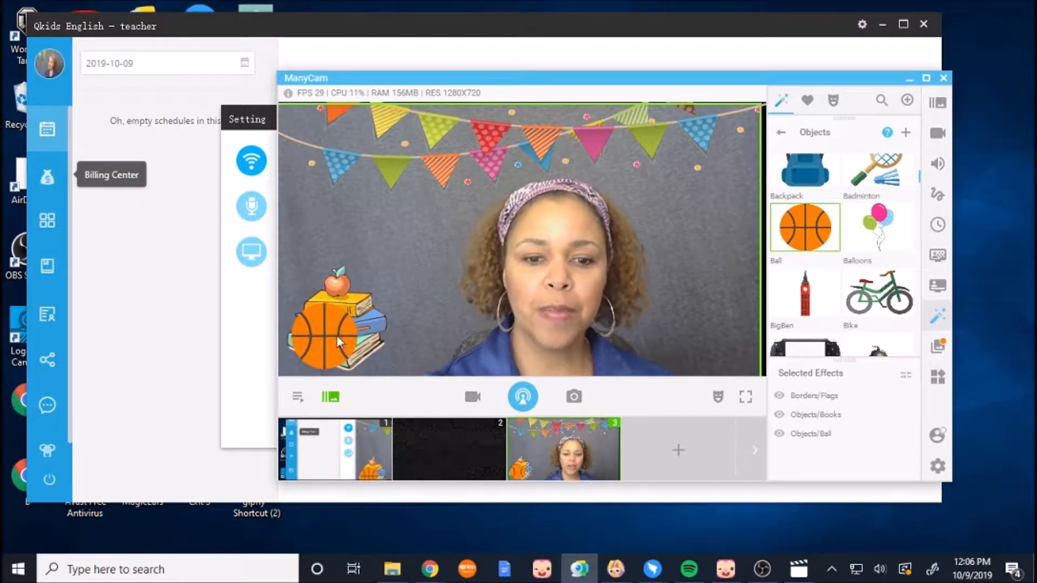
pyautogui.click(804, 227)
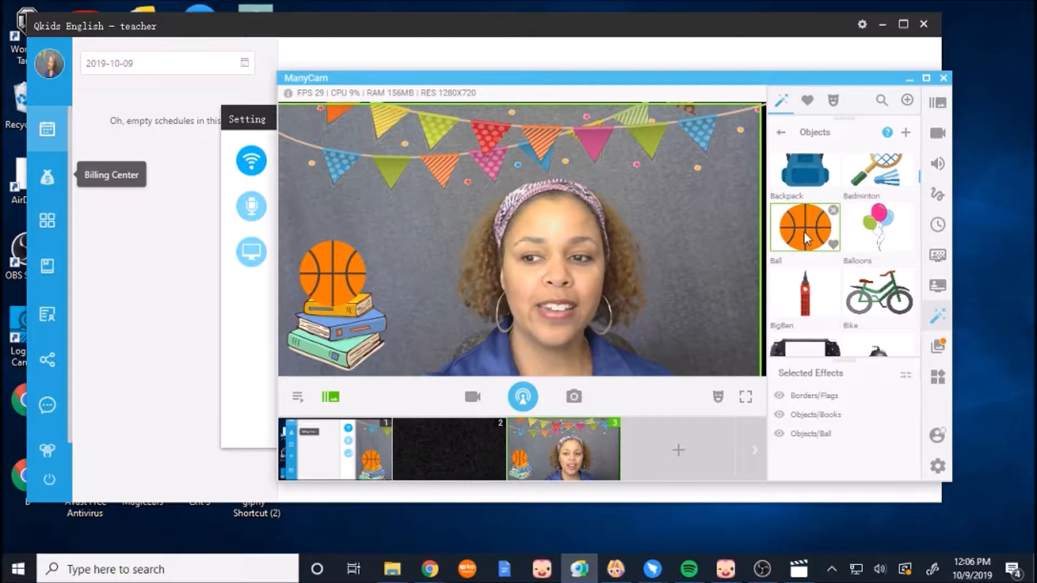
pyautogui.click(878, 292)
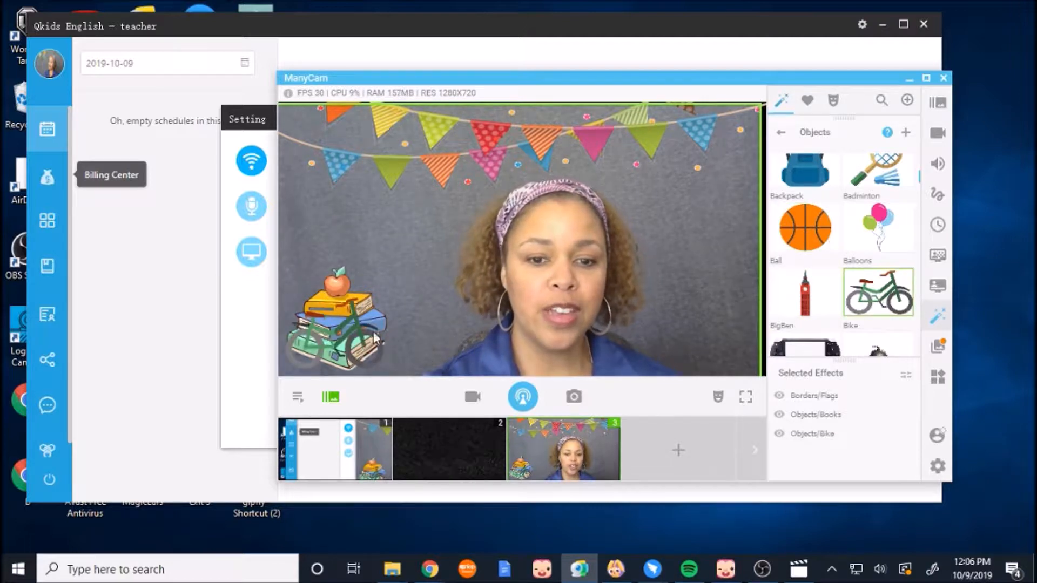
pyautogui.click(878, 292)
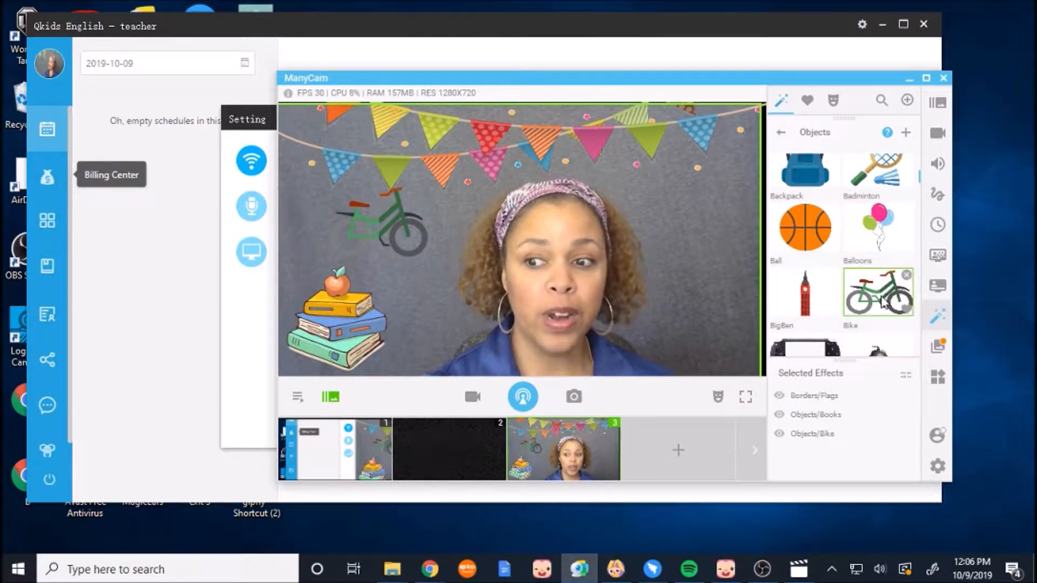
pyautogui.click(905, 274)
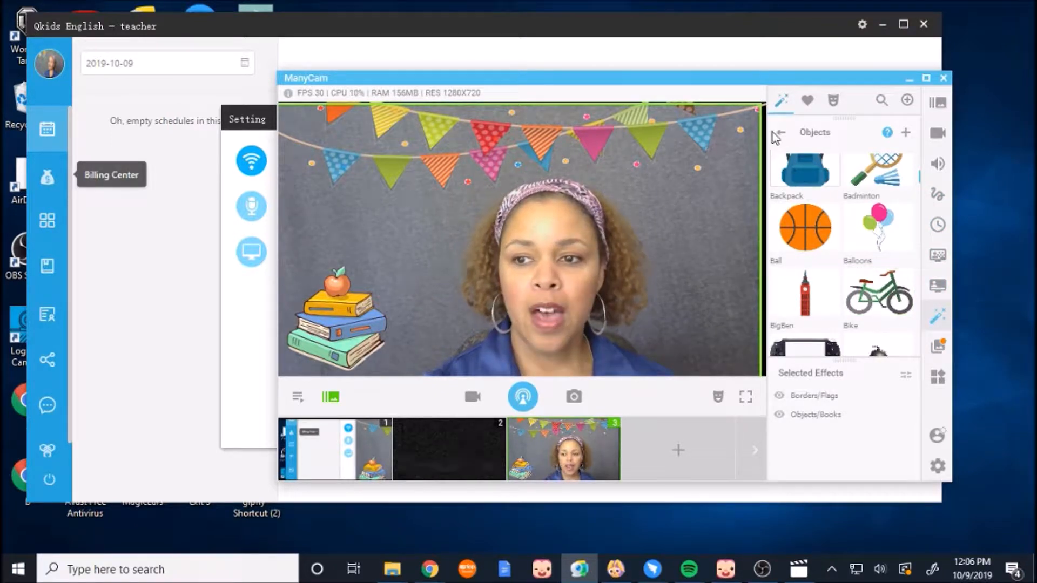
# Step: Preview the banana food object, take it off, and return to the categories
pyautogui.click(778, 133)
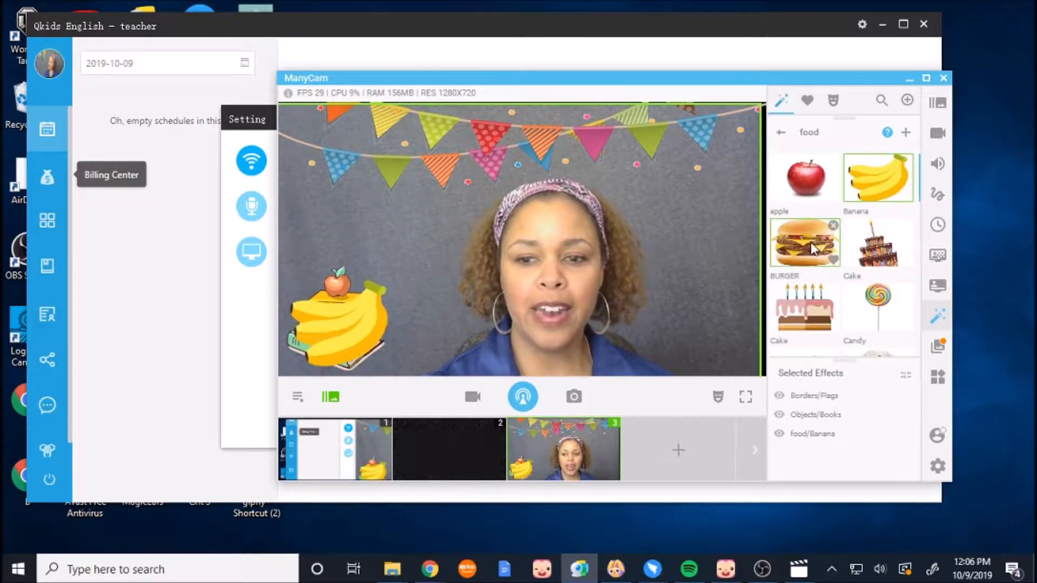
pyautogui.click(804, 242)
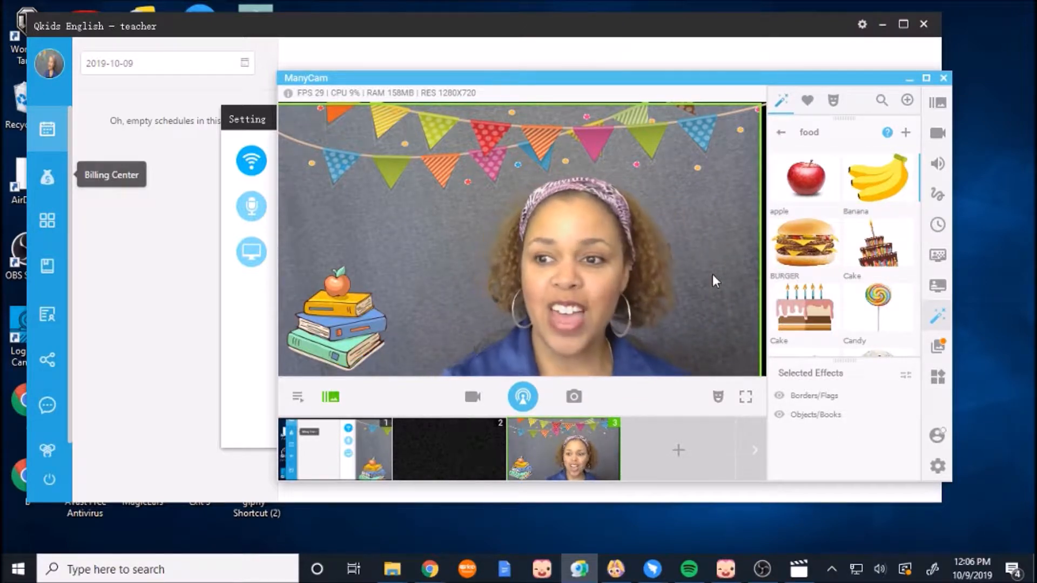
pyautogui.click(781, 132)
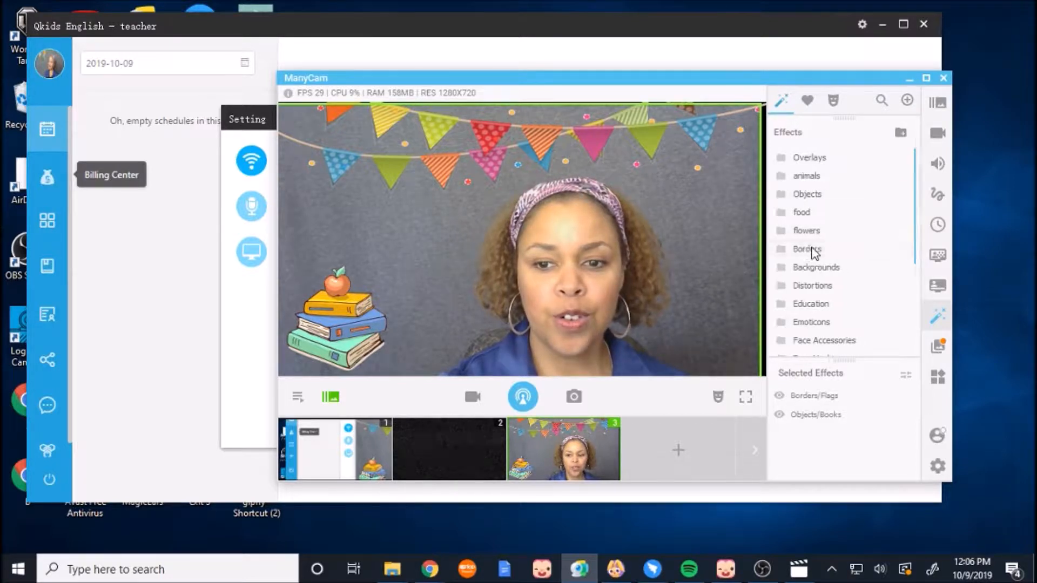
# Step: Apply and remove the BirthdayFlags border, then scroll down to the Flags border
pyautogui.click(806, 248)
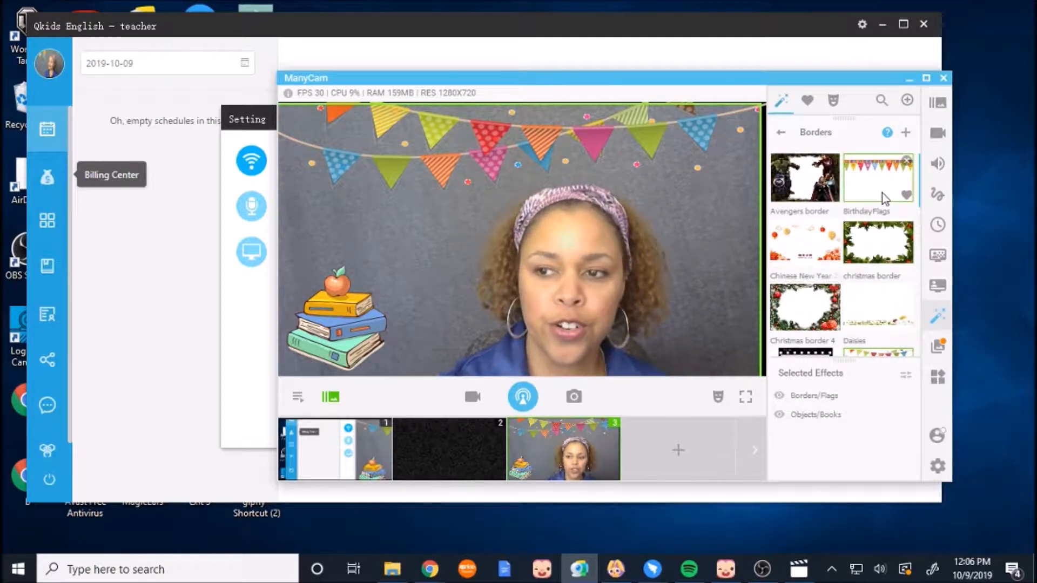
pyautogui.click(877, 177)
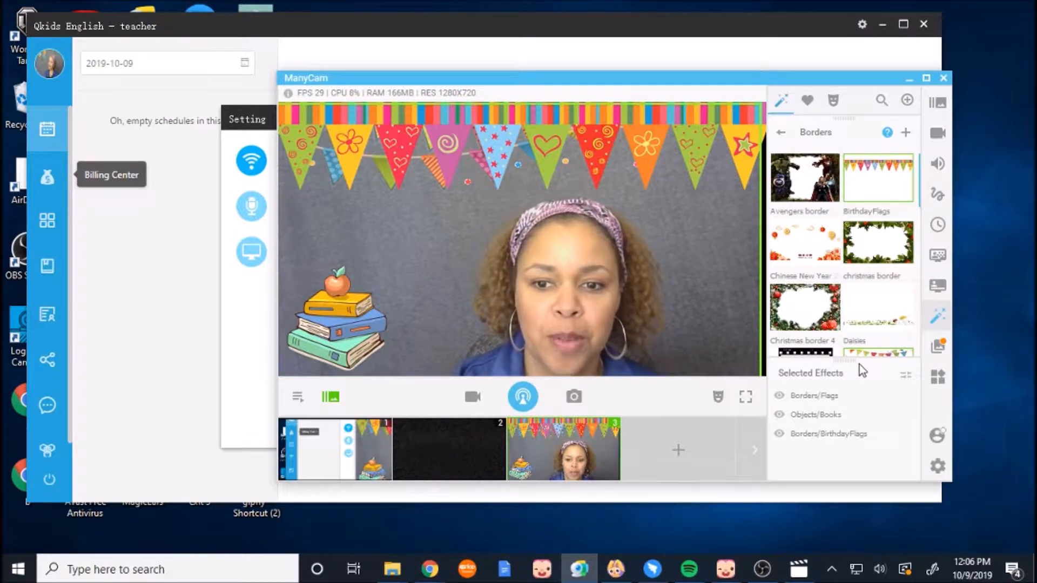
pyautogui.click(877, 176)
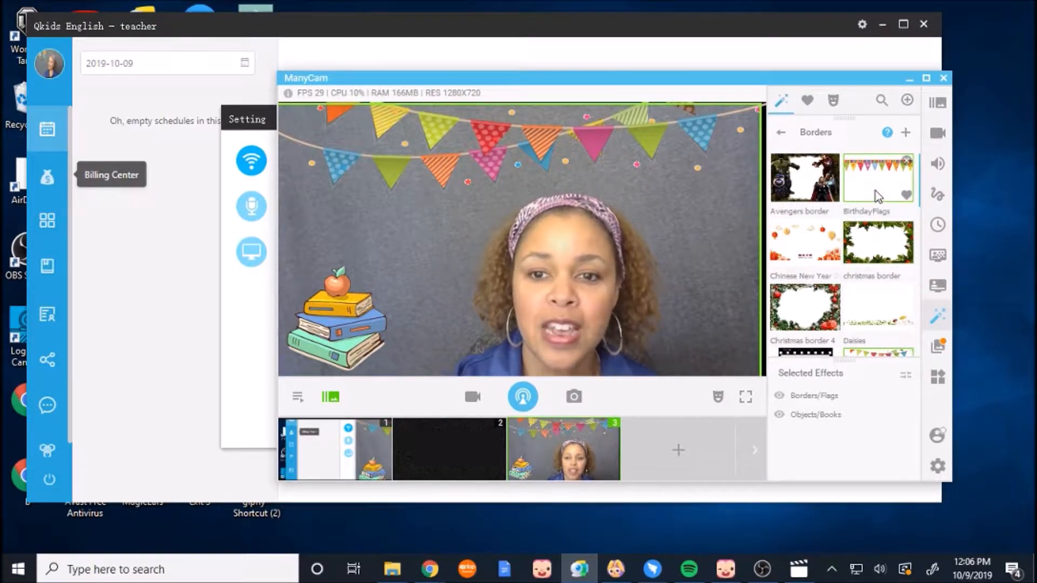
pyautogui.scroll(-3)
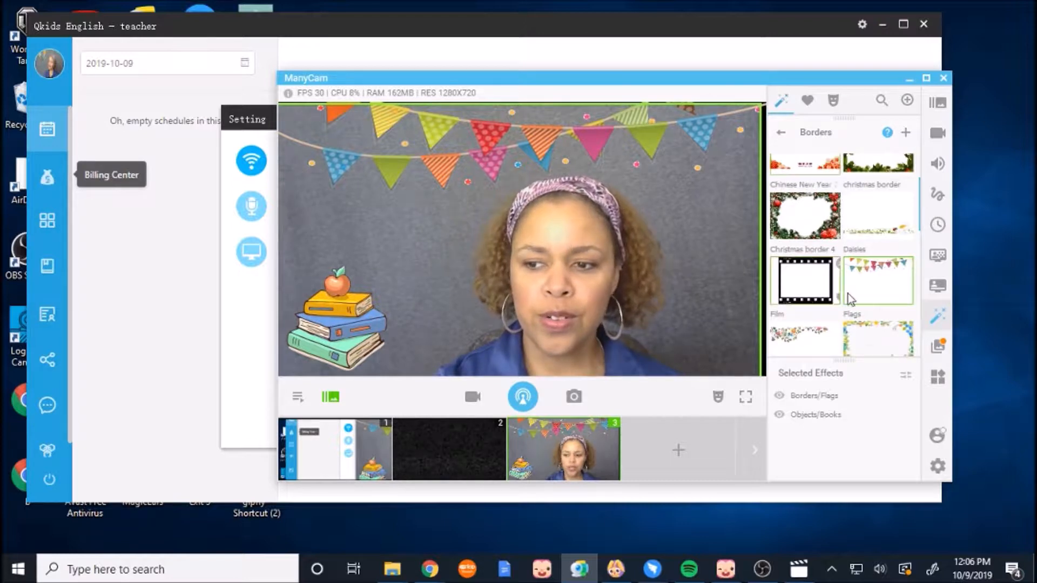
pyautogui.click(878, 339)
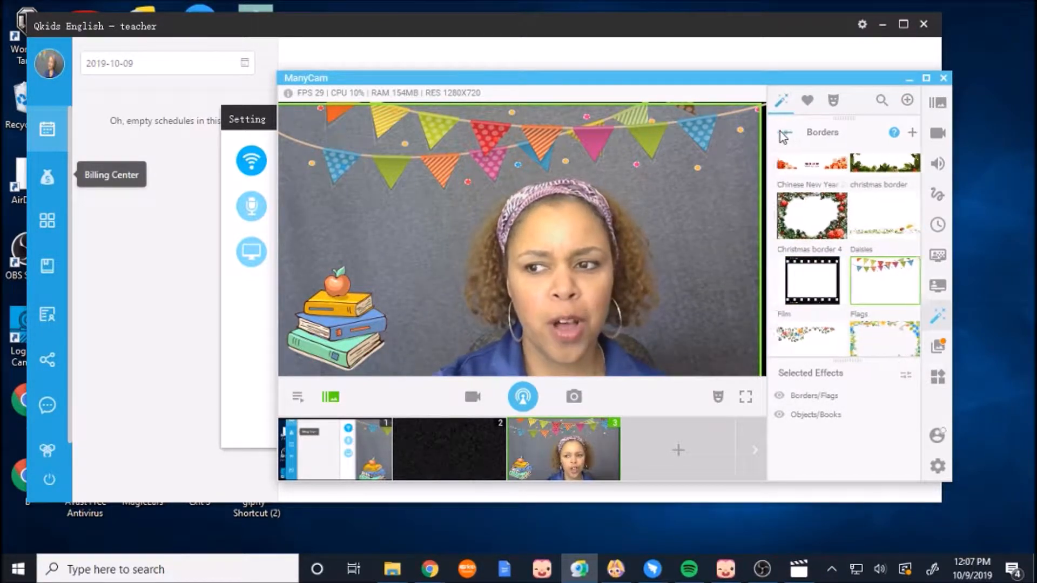
# Step: Go back to the full list of ManyCam effect categories
pyautogui.click(783, 133)
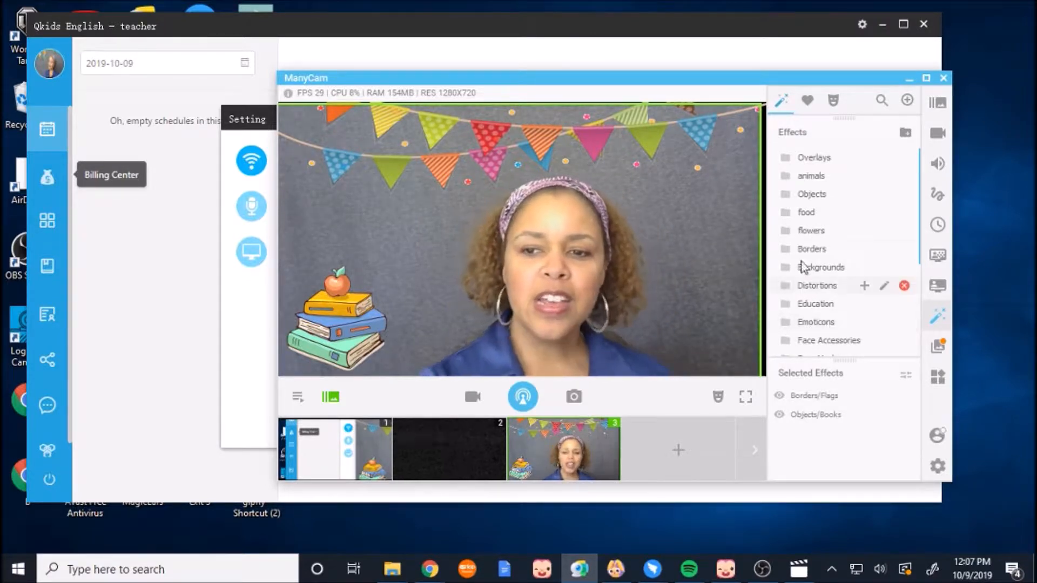
pyautogui.moveTo(625, 169)
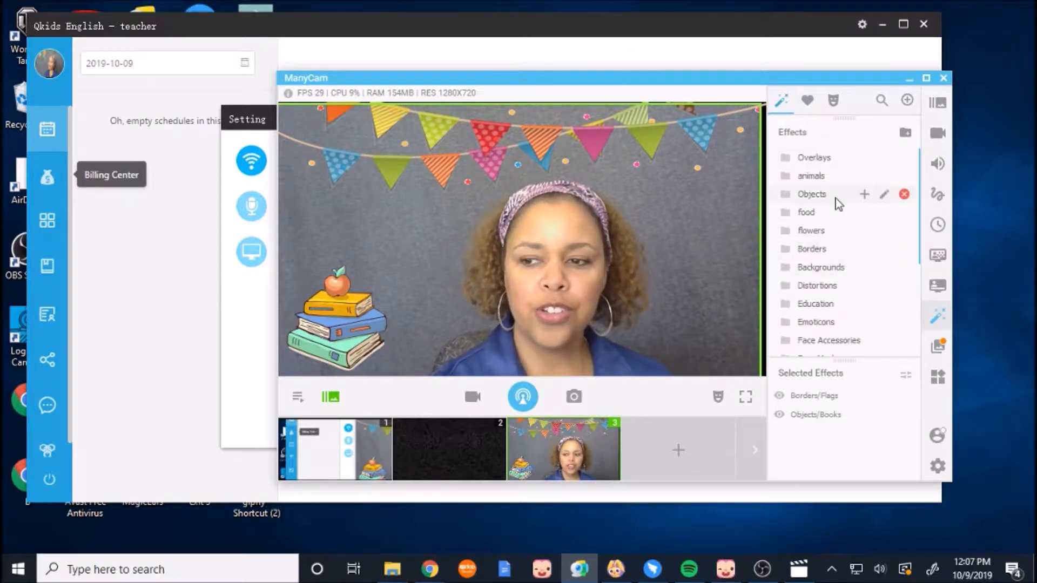
pyautogui.moveTo(910, 86)
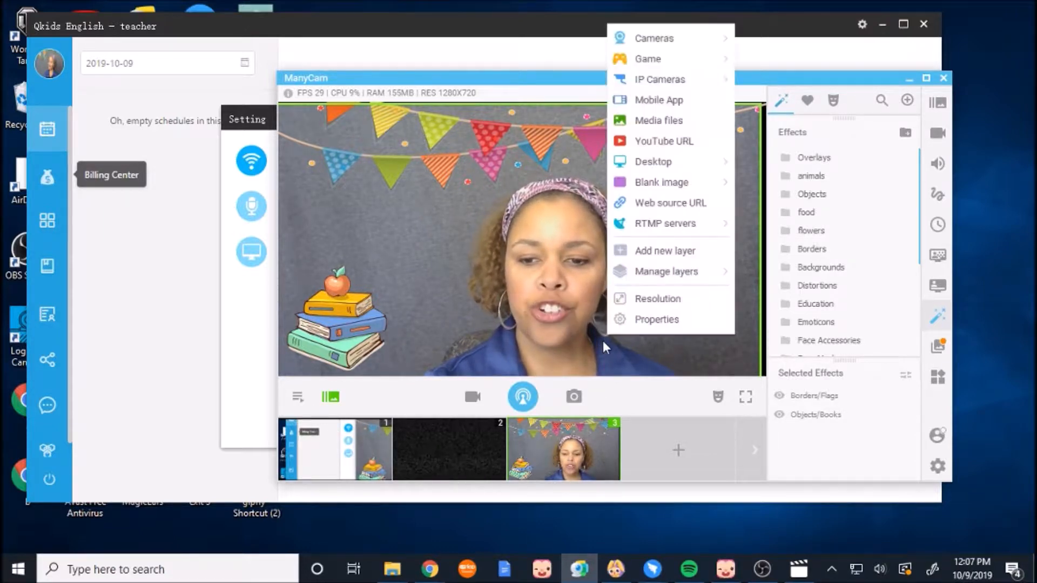
pyautogui.moveTo(665, 271)
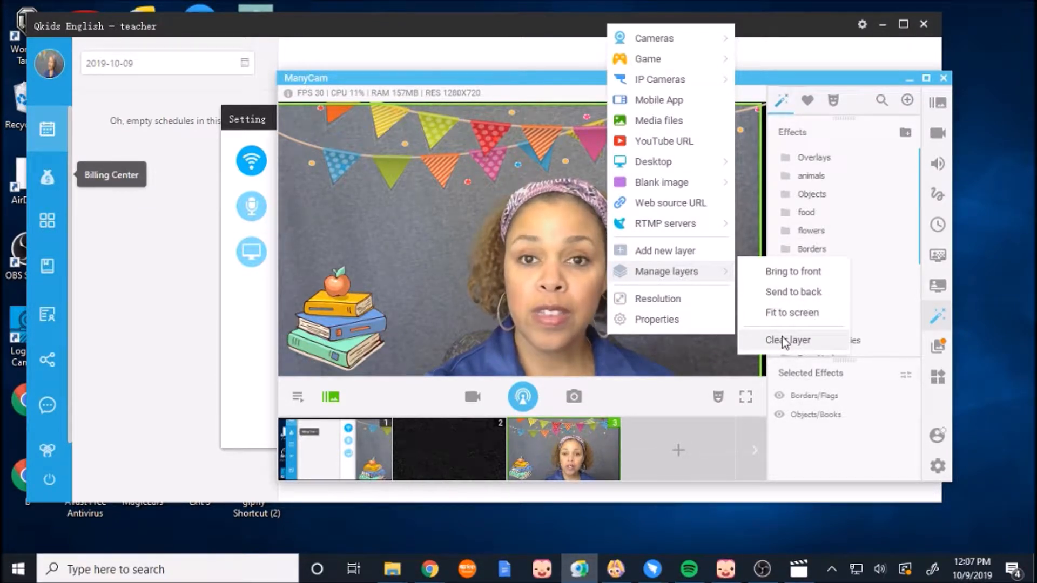
# Step: Clear the webcam layer, leaving the bunting flags and books on black
pyautogui.click(787, 340)
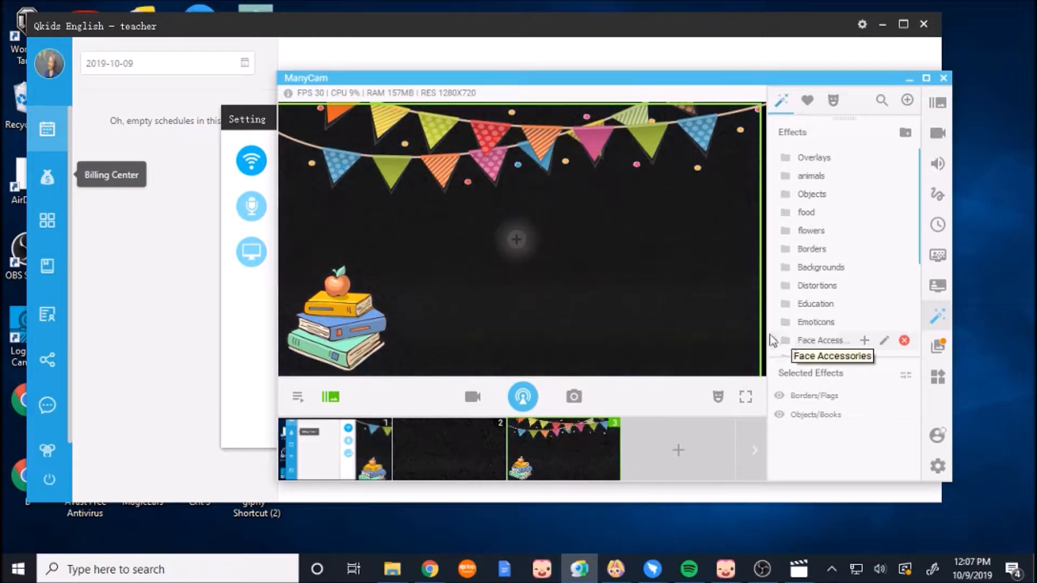
pyautogui.moveTo(621, 319)
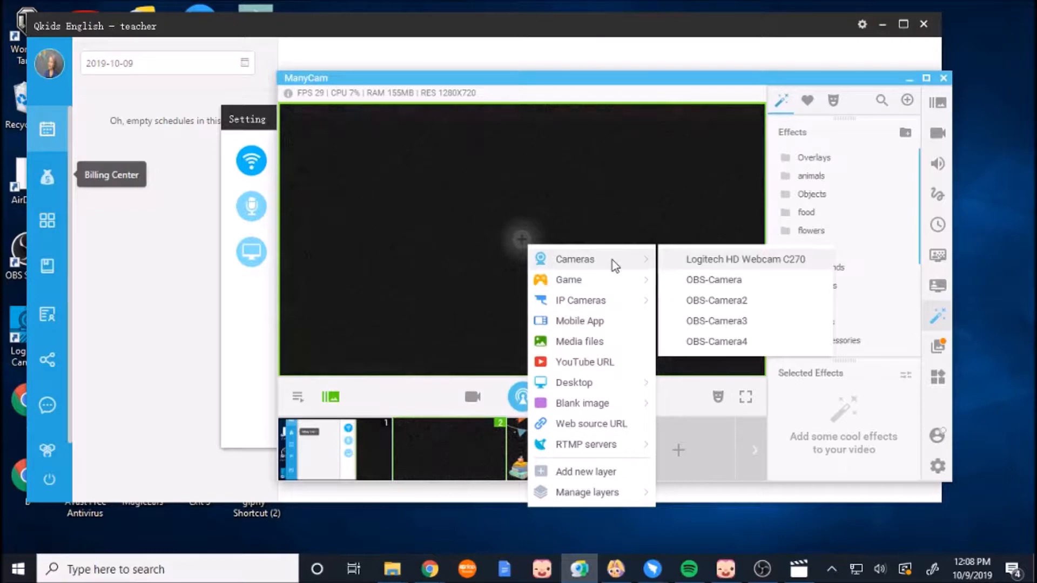
pyautogui.moveTo(646, 260)
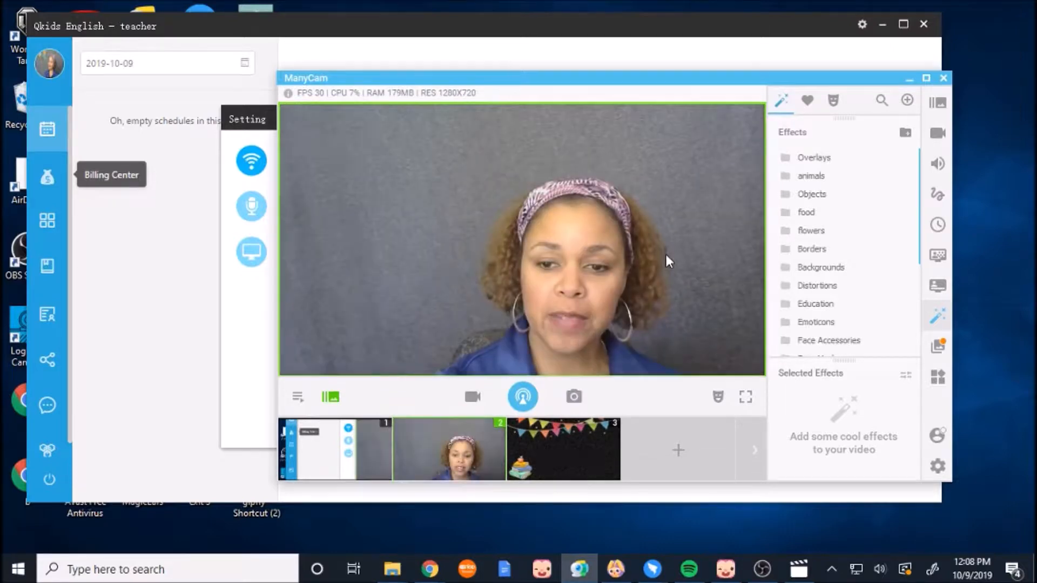
pyautogui.moveTo(642, 384)
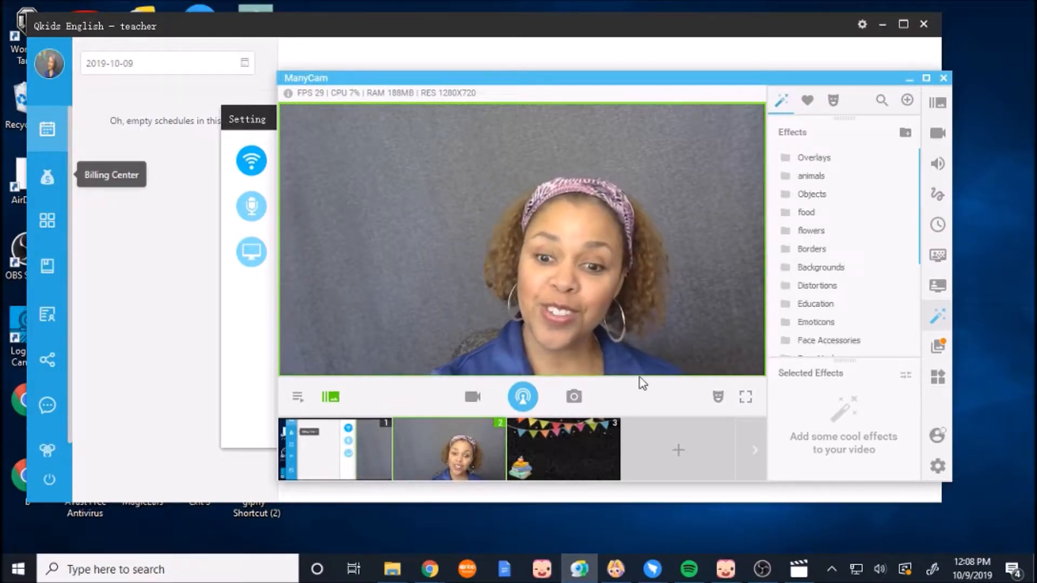
# Step: Add the Logitech HD Webcam C270 to scene 2 as a plain feed
pyautogui.click(563, 450)
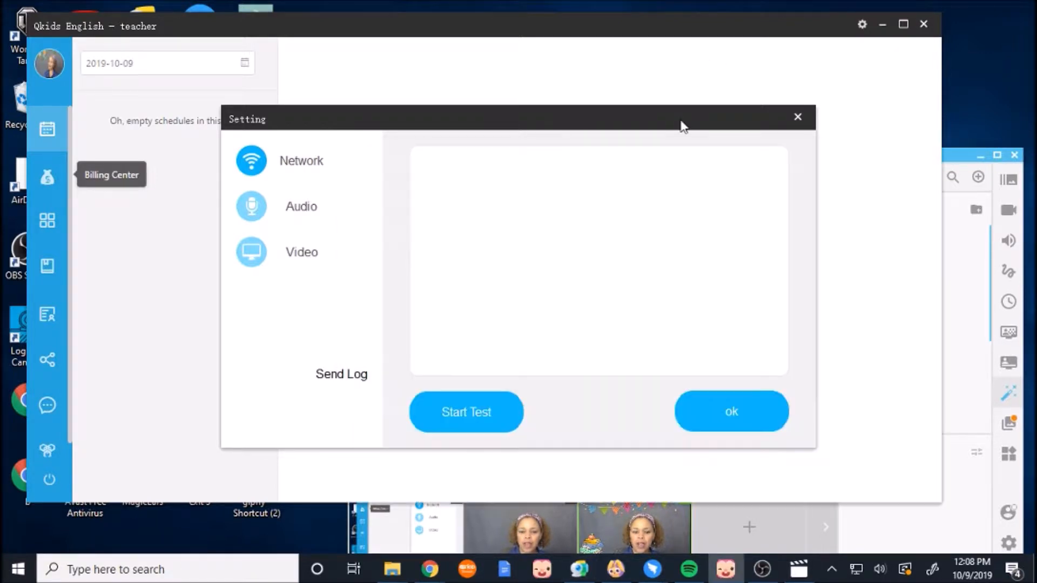
pyautogui.moveTo(759, 136)
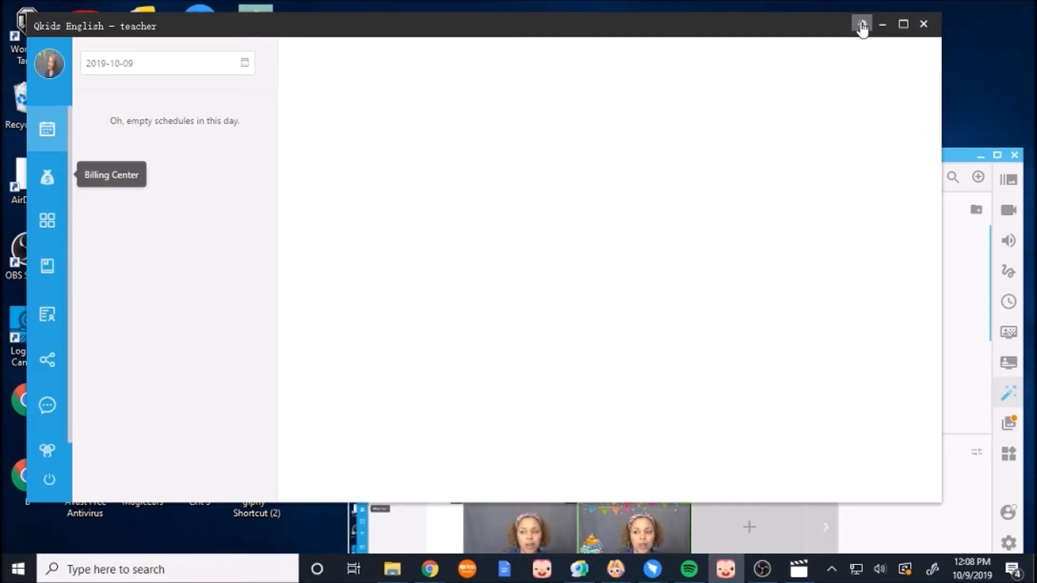
# Step: Reopen the Qkids classroom settings from the title-bar gear icon
pyautogui.click(862, 26)
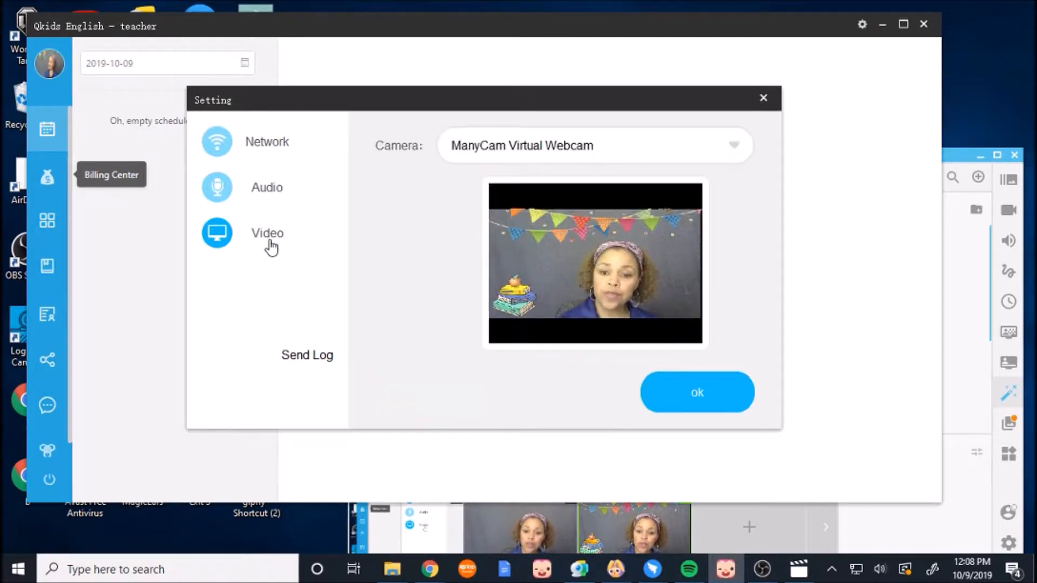
pyautogui.moveTo(736, 159)
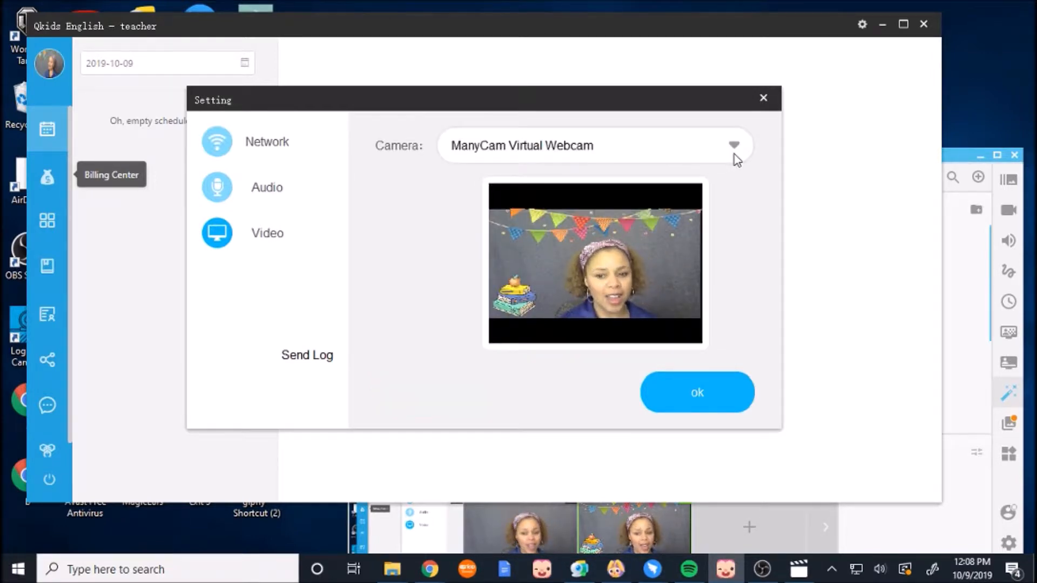
# Step: Try the Logitech C270, then set the camera to ManyCam Virtual Webcam and confirm
pyautogui.click(732, 144)
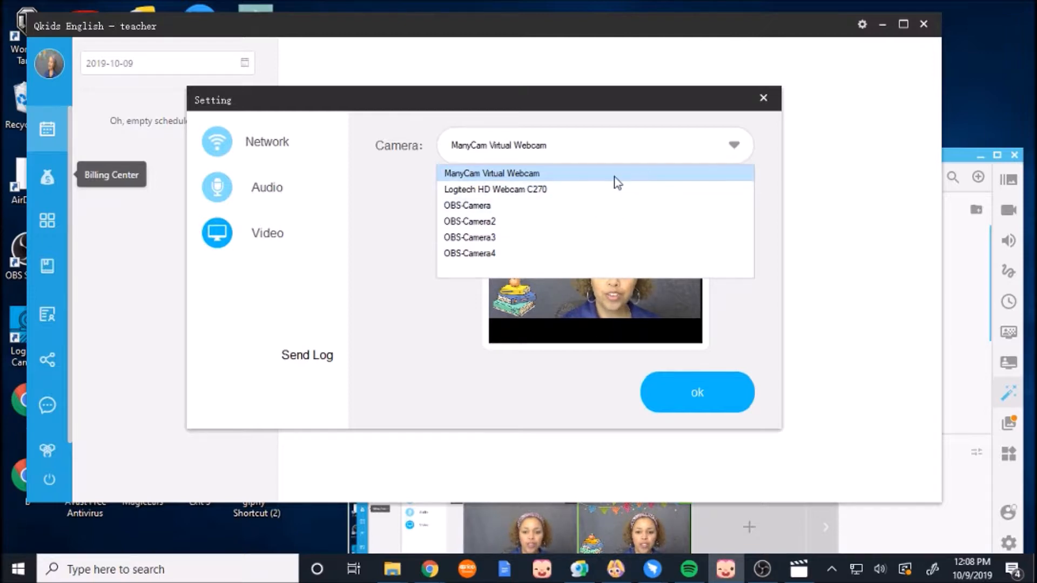
pyautogui.moveTo(595, 192)
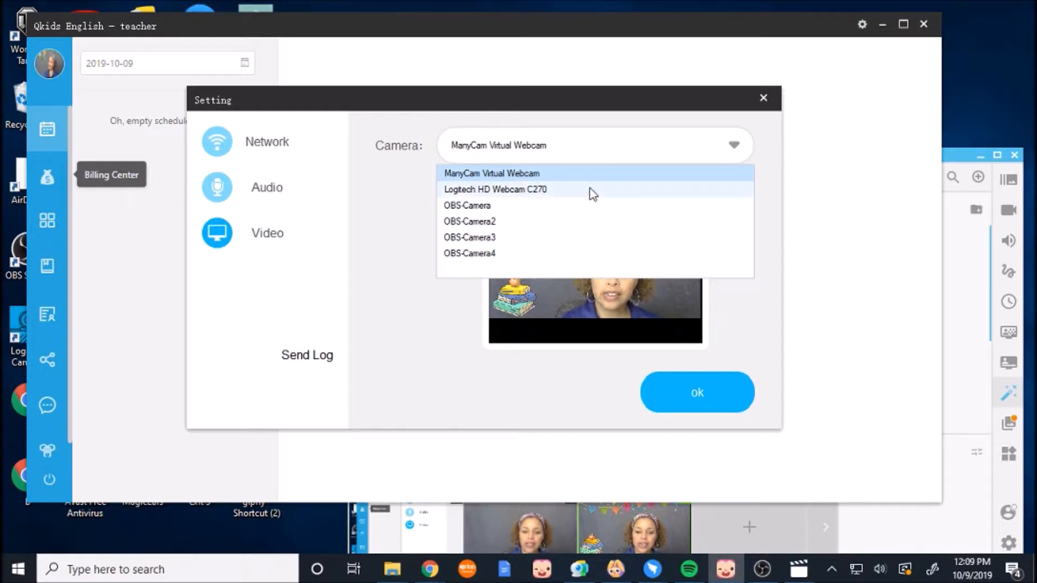
pyautogui.click(494, 189)
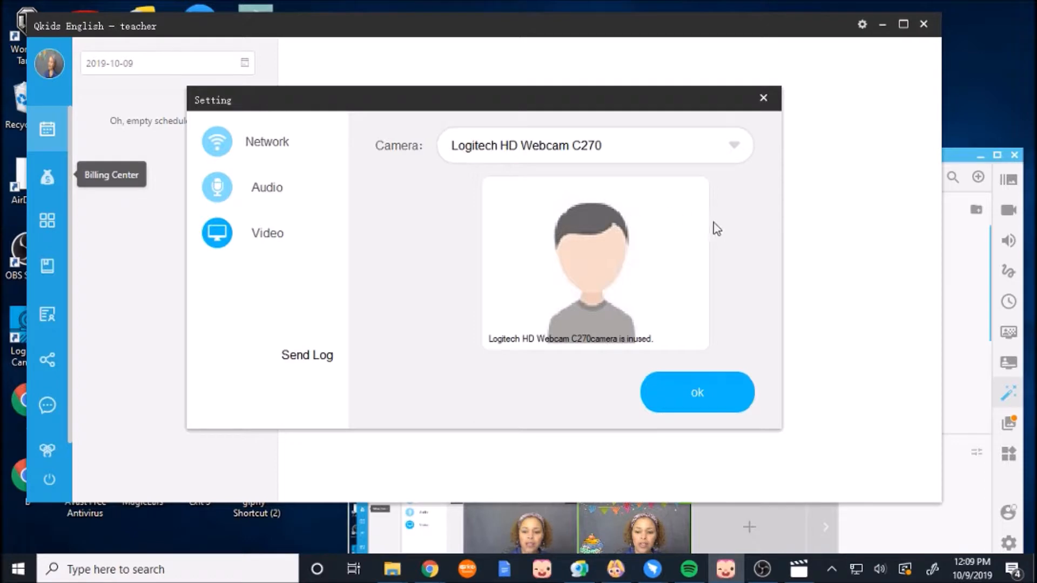
pyautogui.moveTo(752, 236)
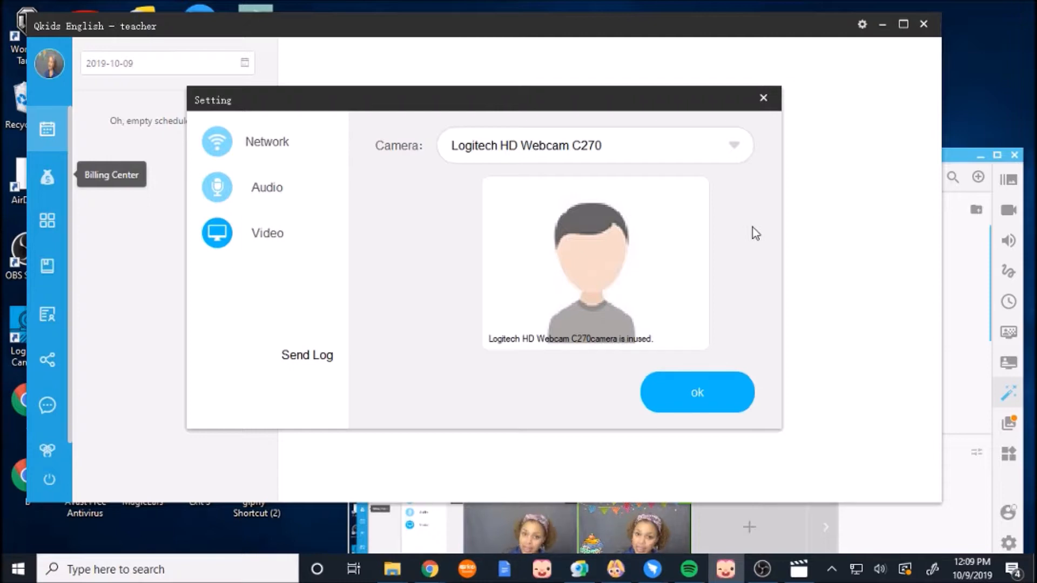
pyautogui.moveTo(769, 114)
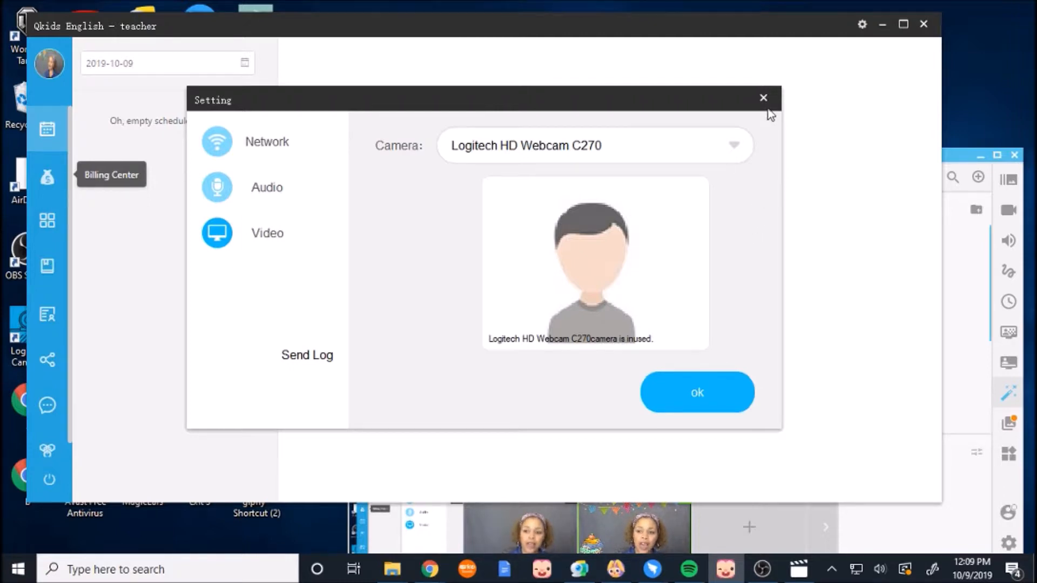
pyautogui.moveTo(743, 157)
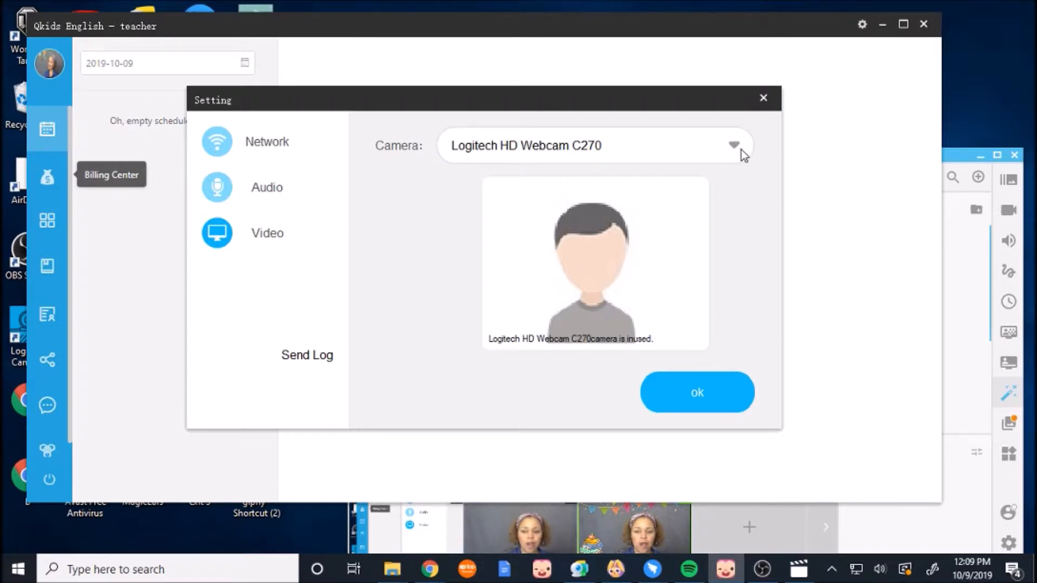
pyautogui.click(732, 145)
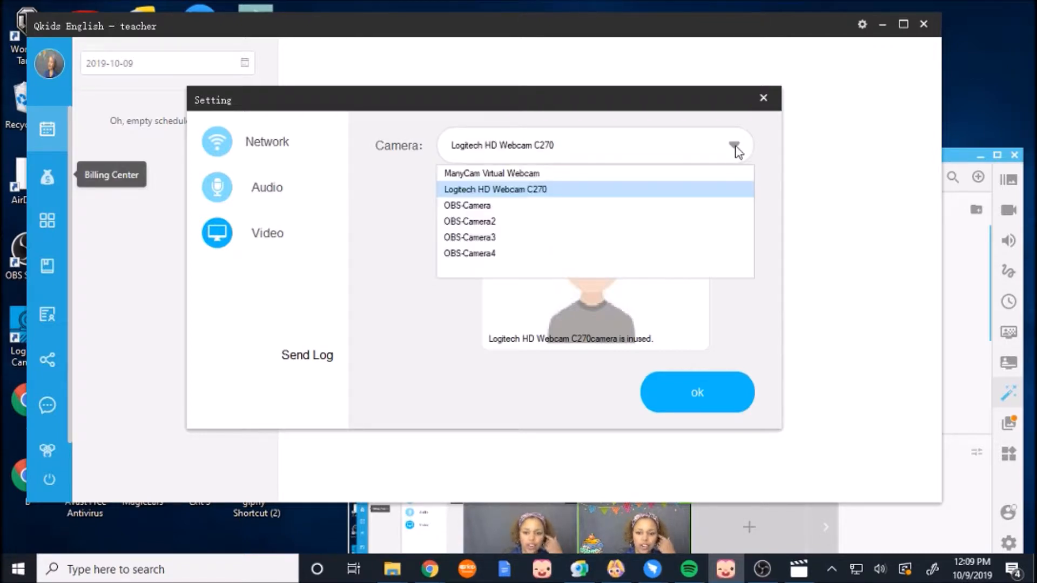
pyautogui.click(492, 173)
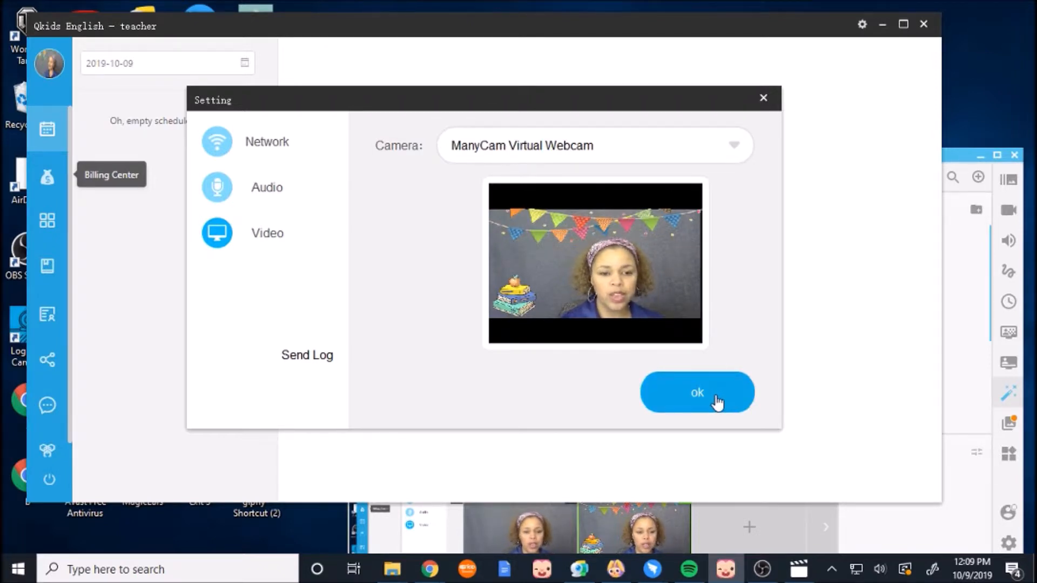
pyautogui.moveTo(721, 382)
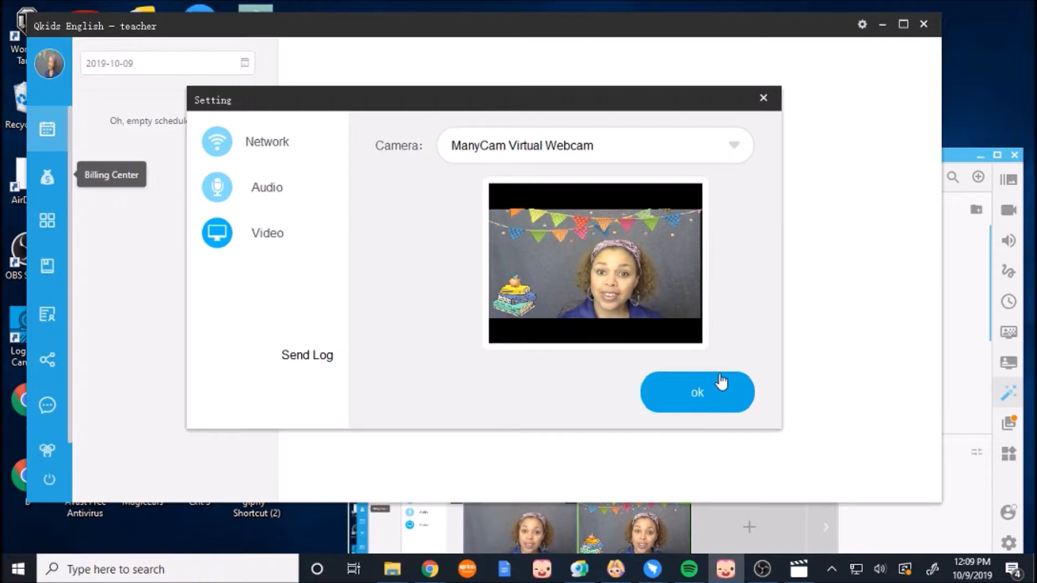
pyautogui.moveTo(714, 375)
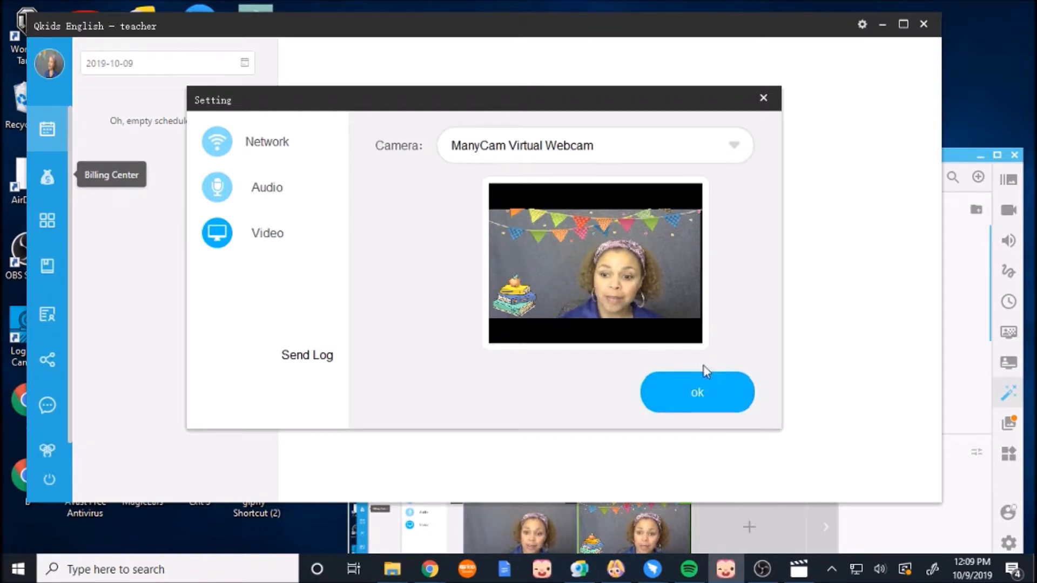
pyautogui.click(696, 391)
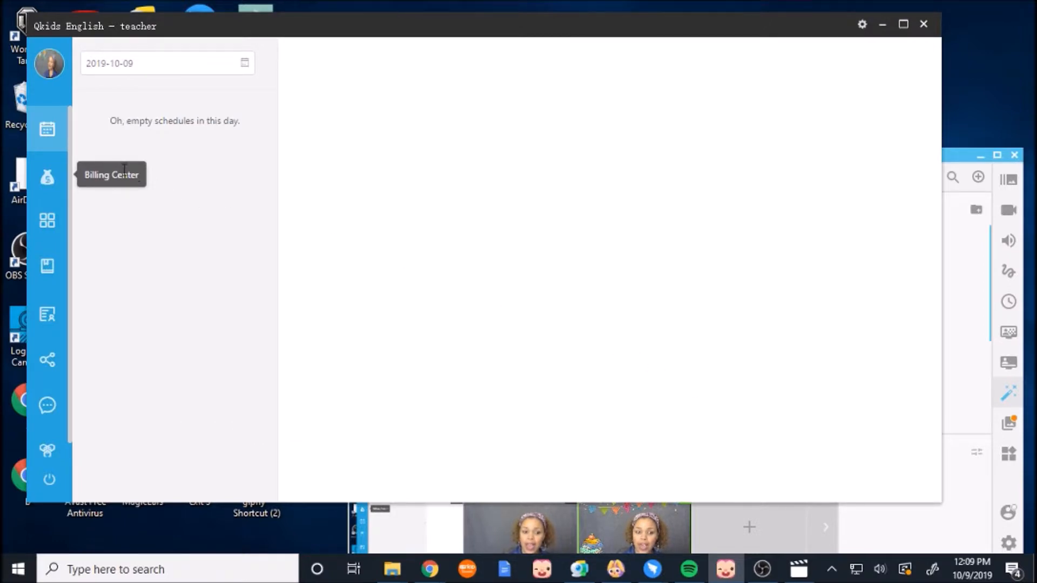
pyautogui.moveTo(47, 129)
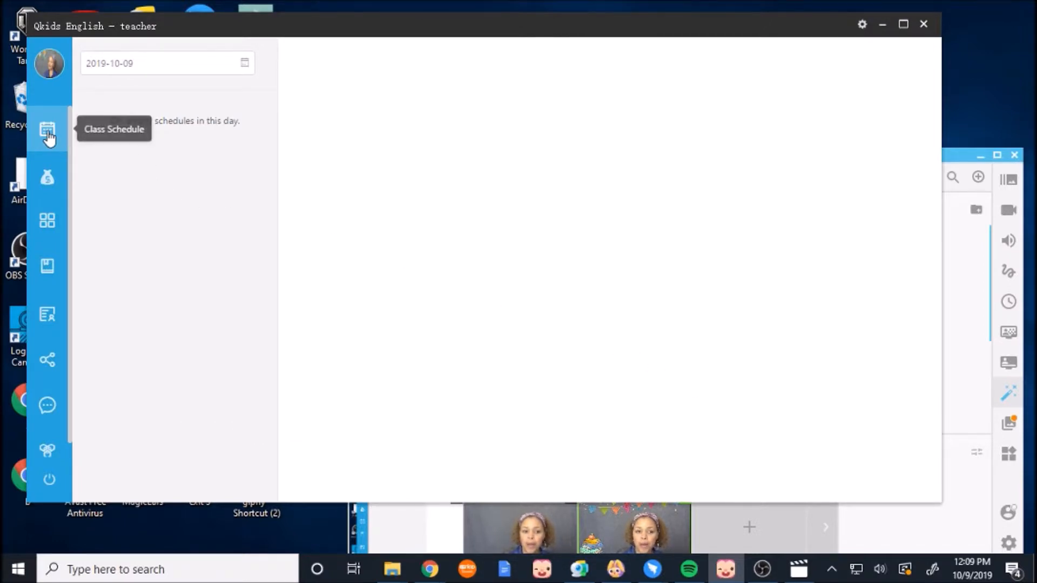
pyautogui.moveTo(107, 150)
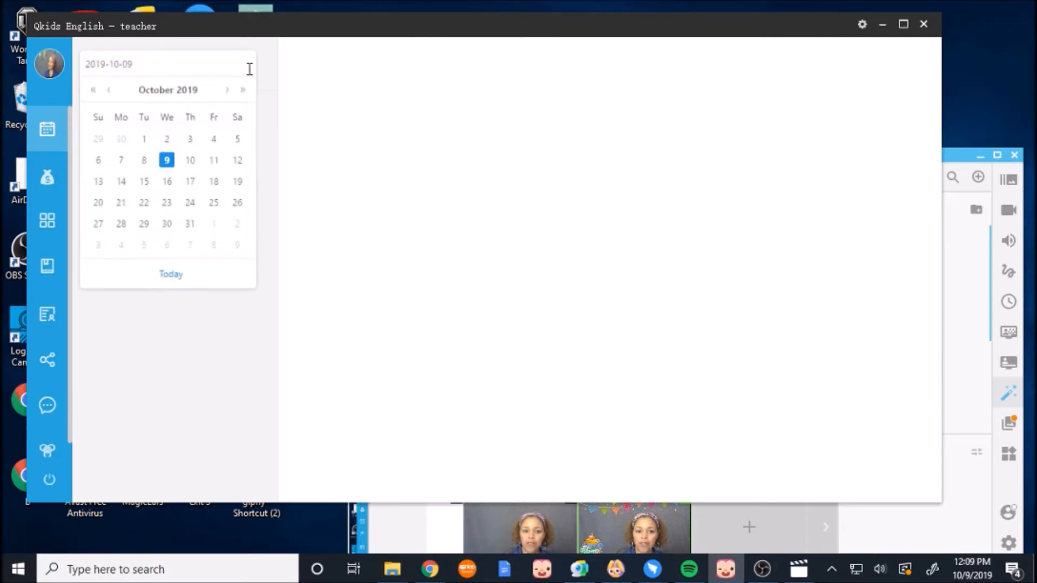
# Step: Enter the lesson classroom from the Class Schedule
pyautogui.click(143, 160)
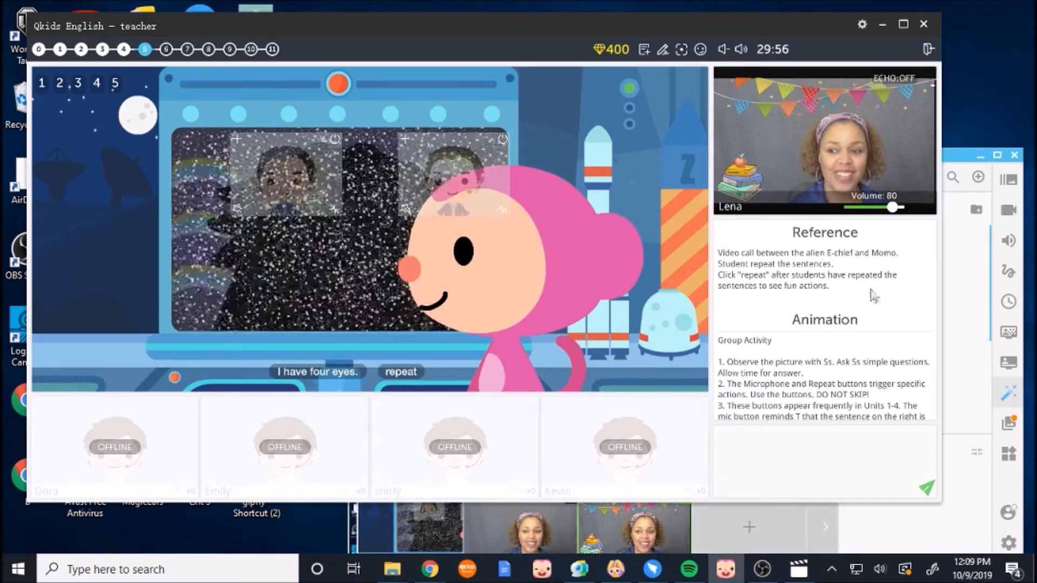
pyautogui.moveTo(984, 448)
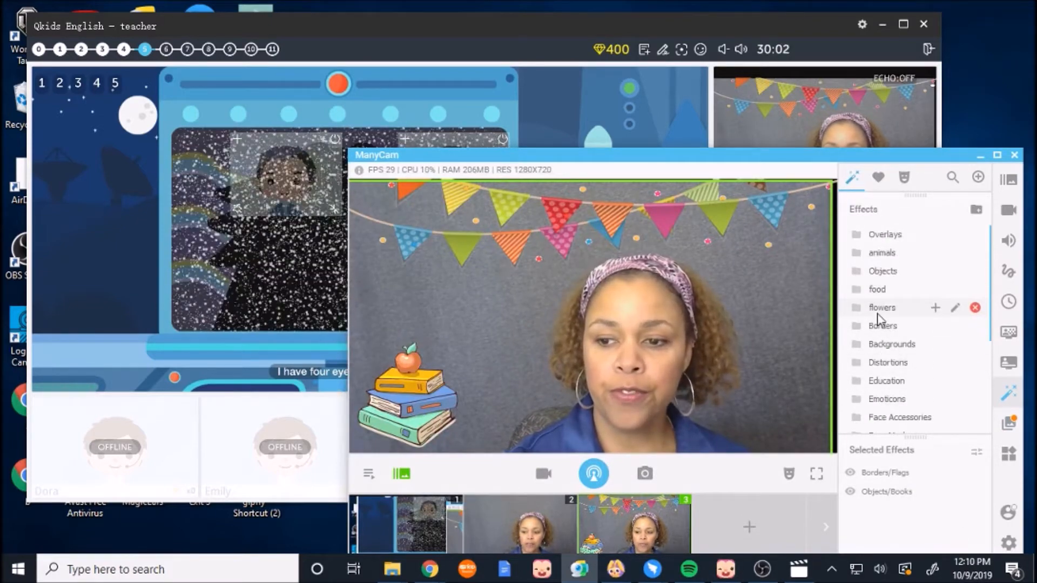
pyautogui.click(881, 307)
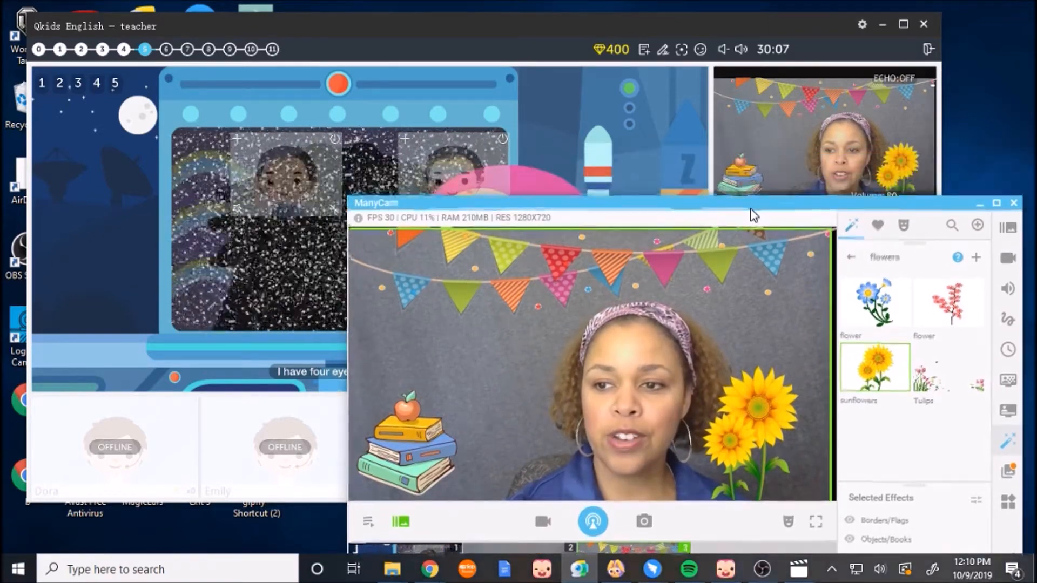
pyautogui.moveTo(1005, 437)
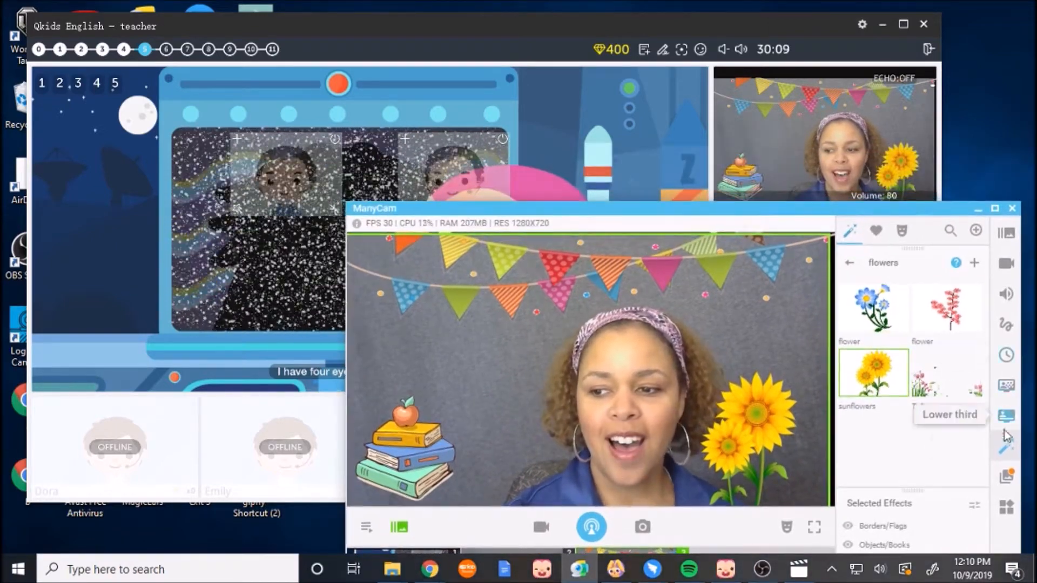
pyautogui.click(849, 262)
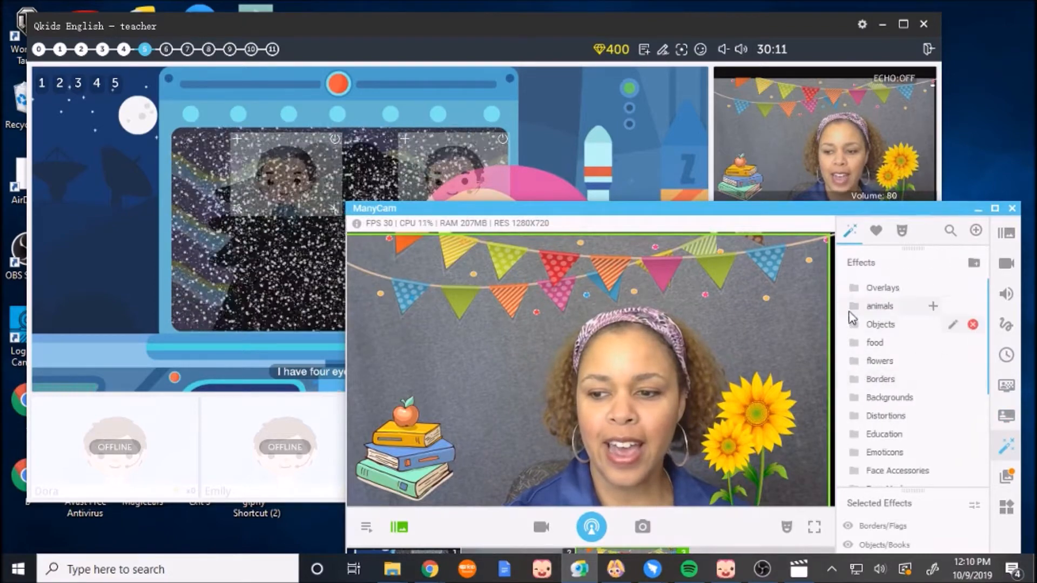
pyautogui.moveTo(824, 222)
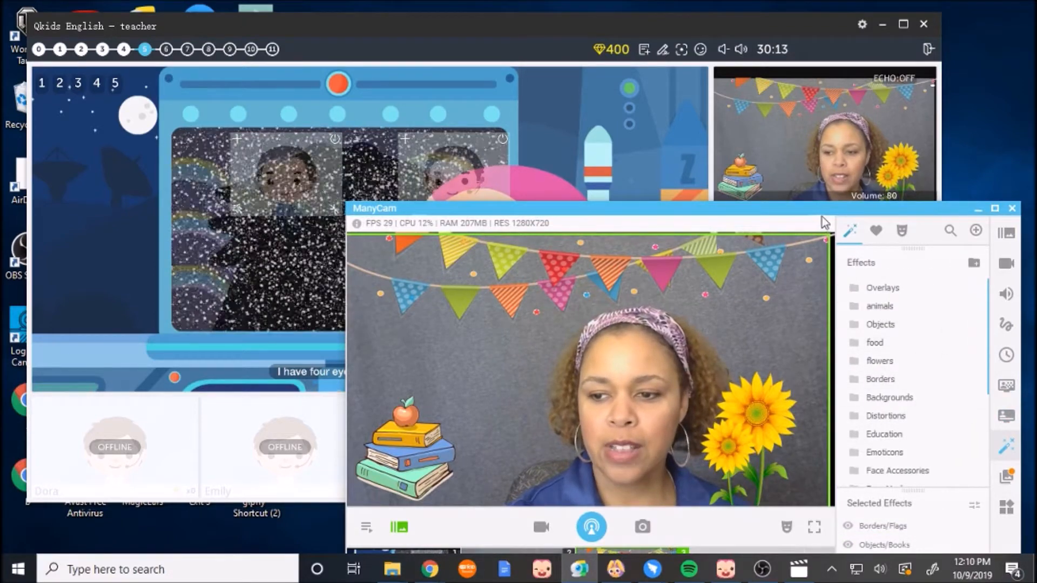
pyautogui.click(878, 360)
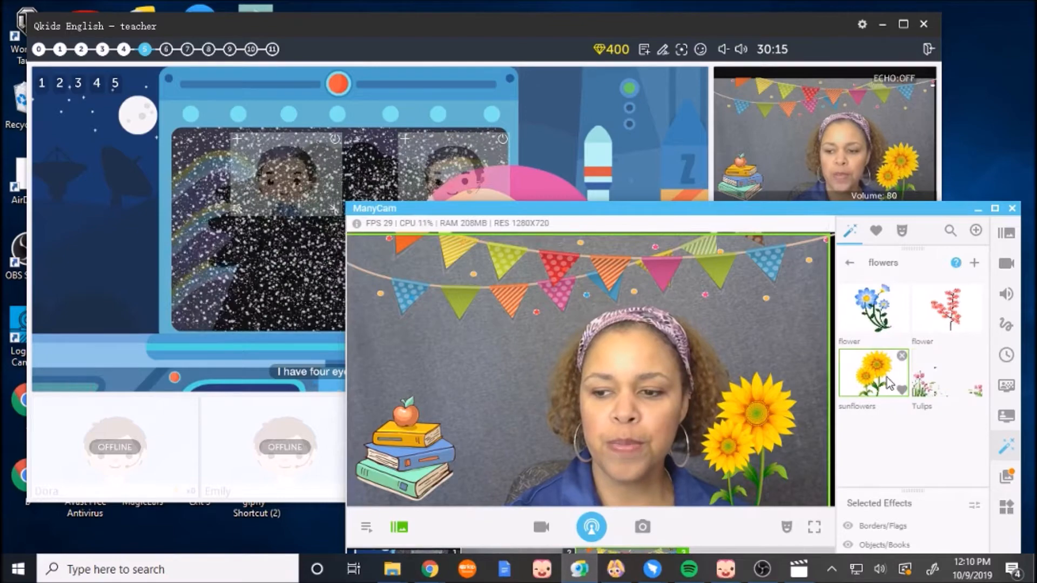
pyautogui.click(849, 263)
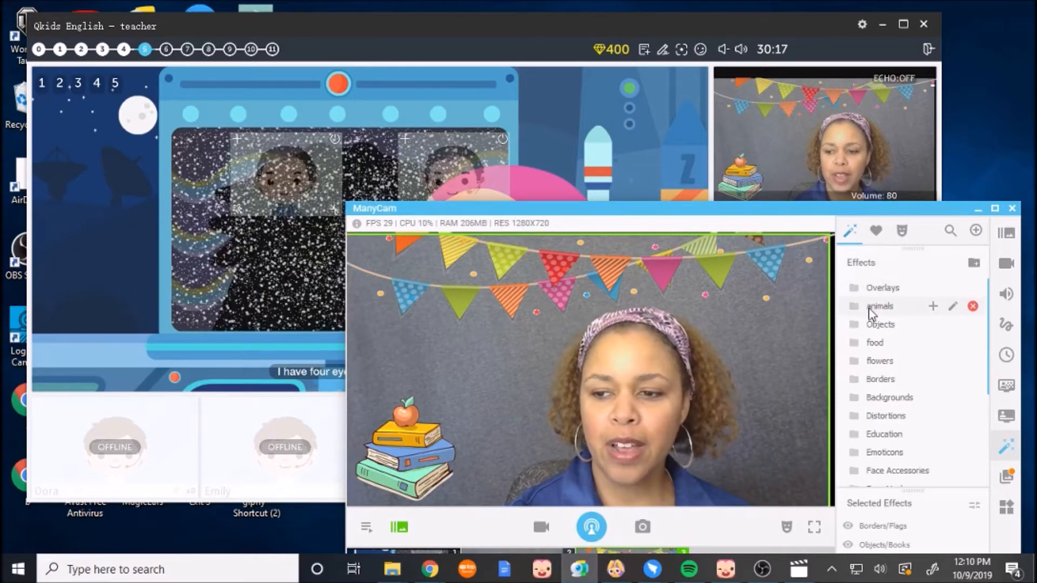
pyautogui.moveTo(886, 370)
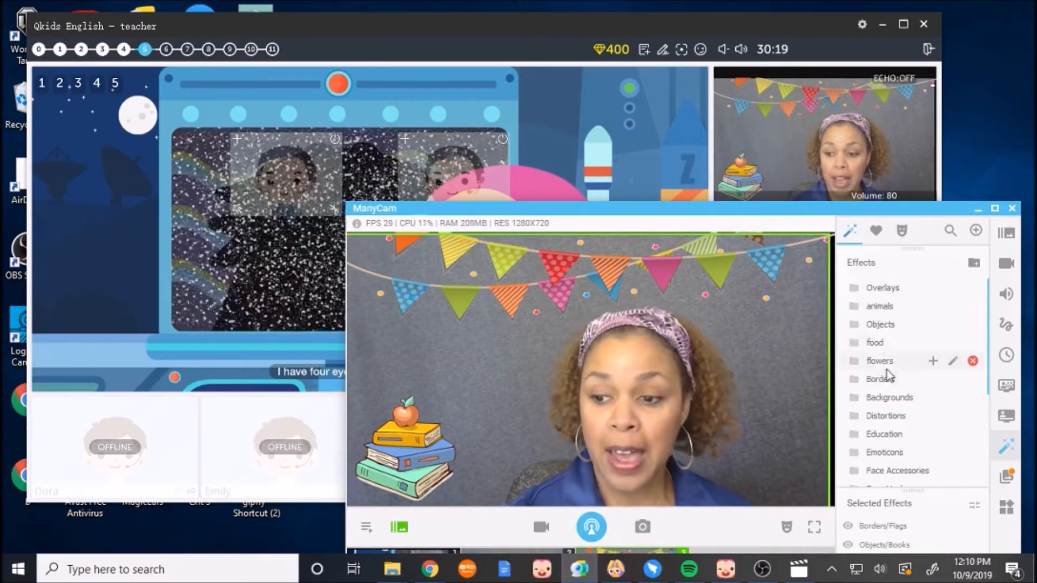
# Step: Add an ice cream cone with a red scoop from the Objects folder
pyautogui.click(880, 324)
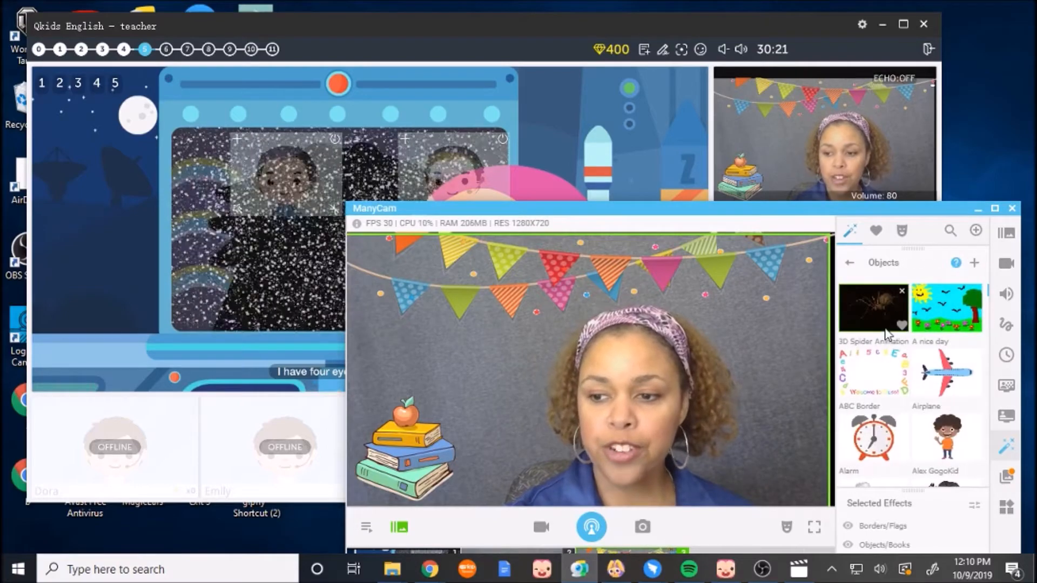
pyautogui.scroll(-3)
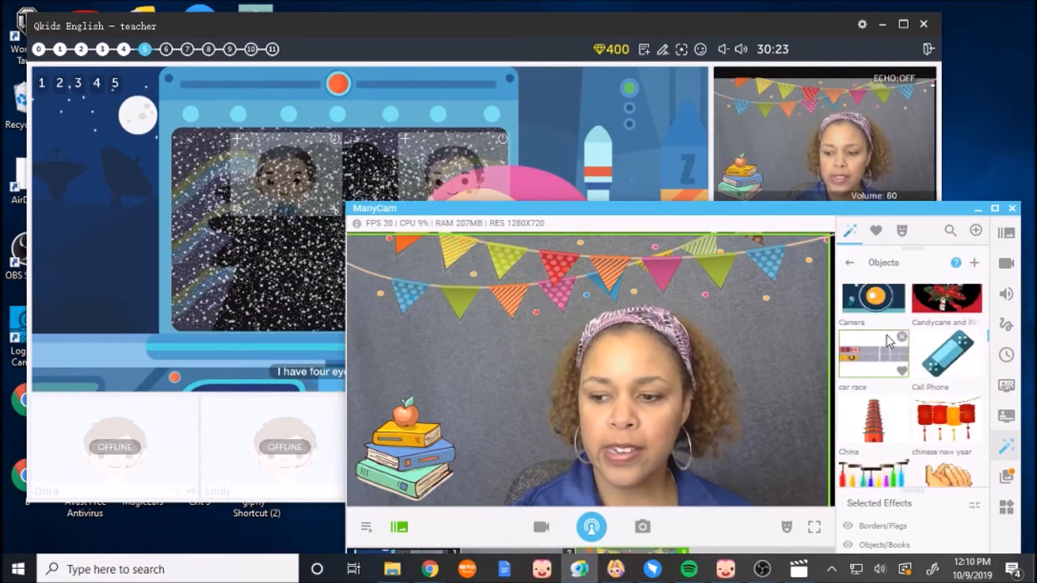
pyautogui.scroll(-3)
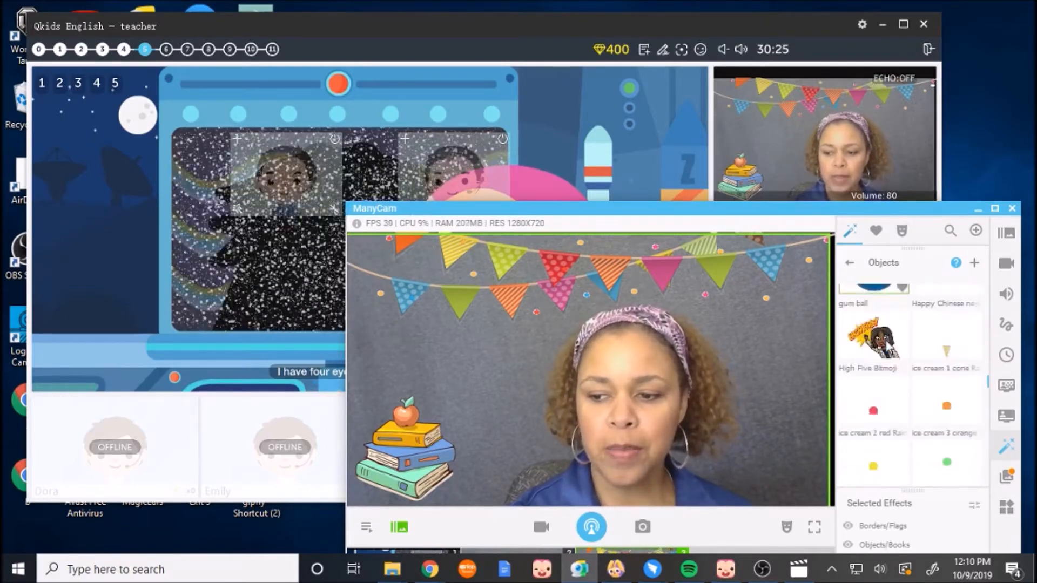
pyautogui.click(946, 336)
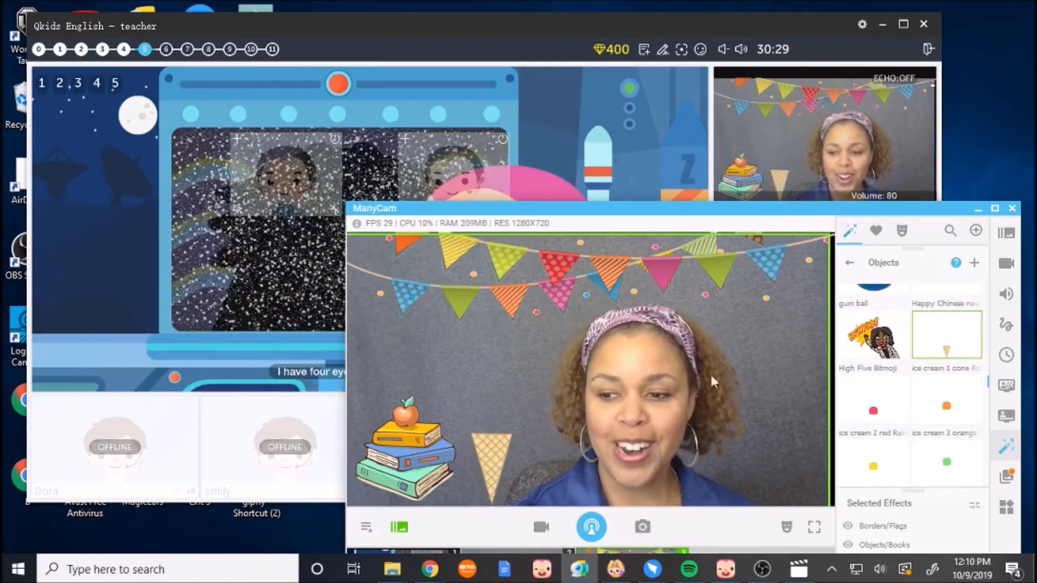
pyautogui.click(873, 400)
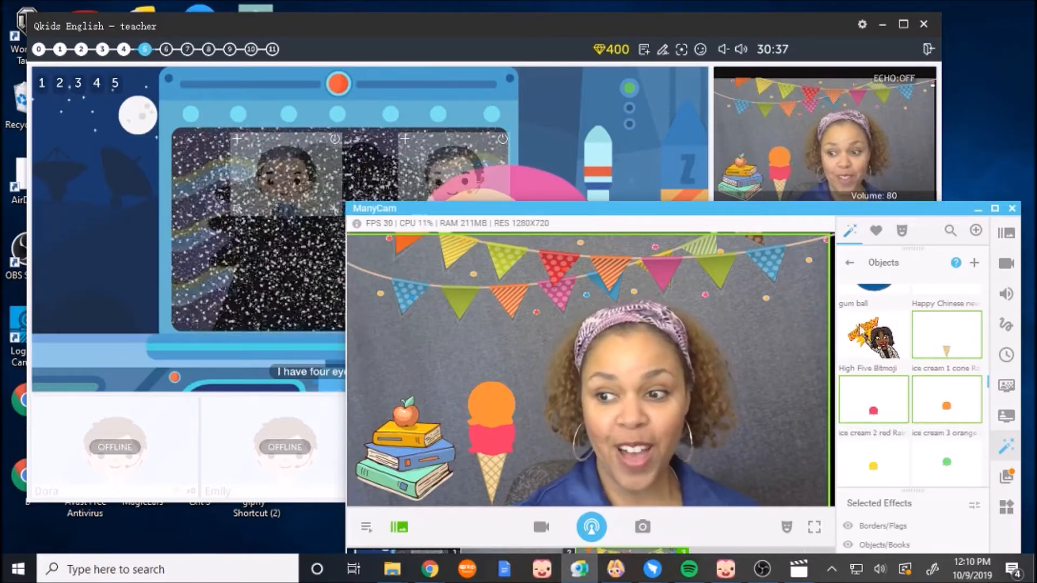
pyautogui.scroll(-3)
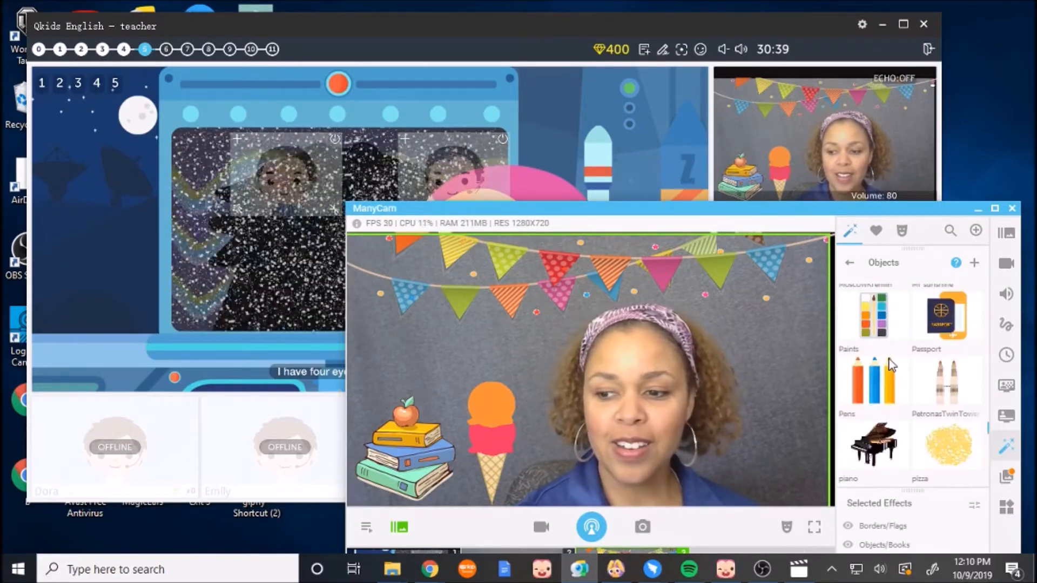
pyautogui.scroll(-3)
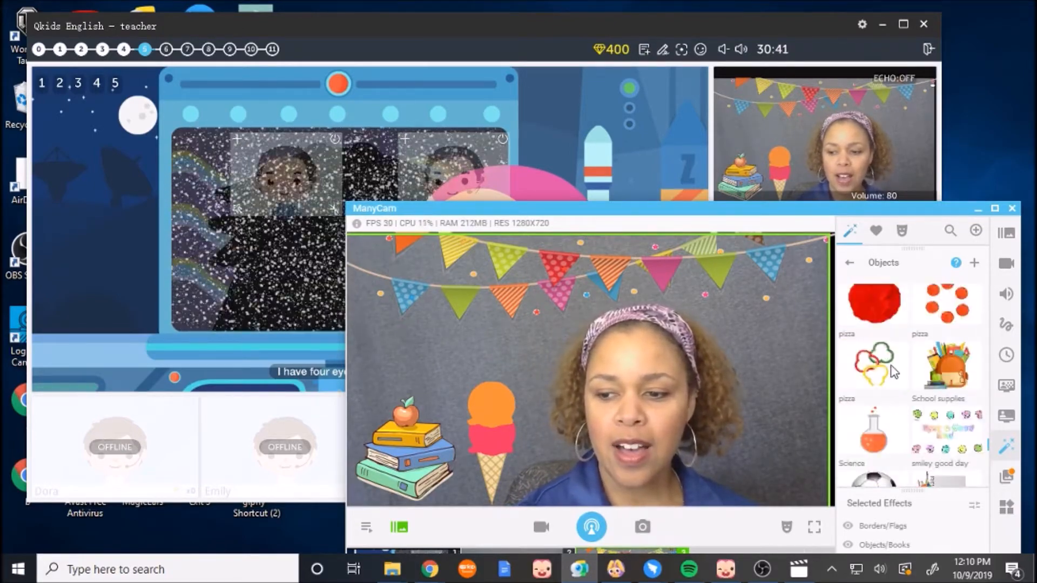
pyautogui.scroll(-3)
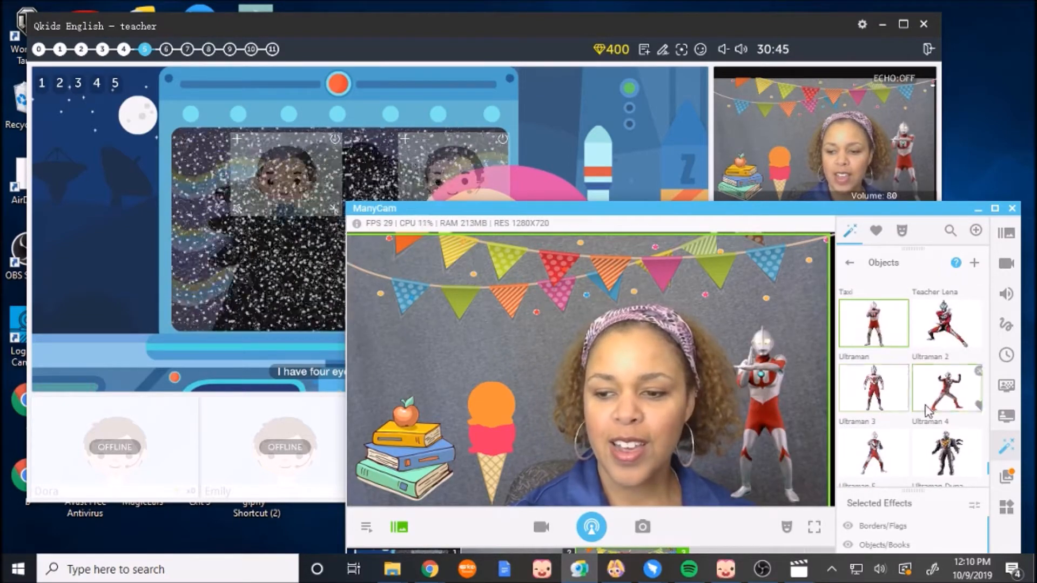
pyautogui.click(945, 387)
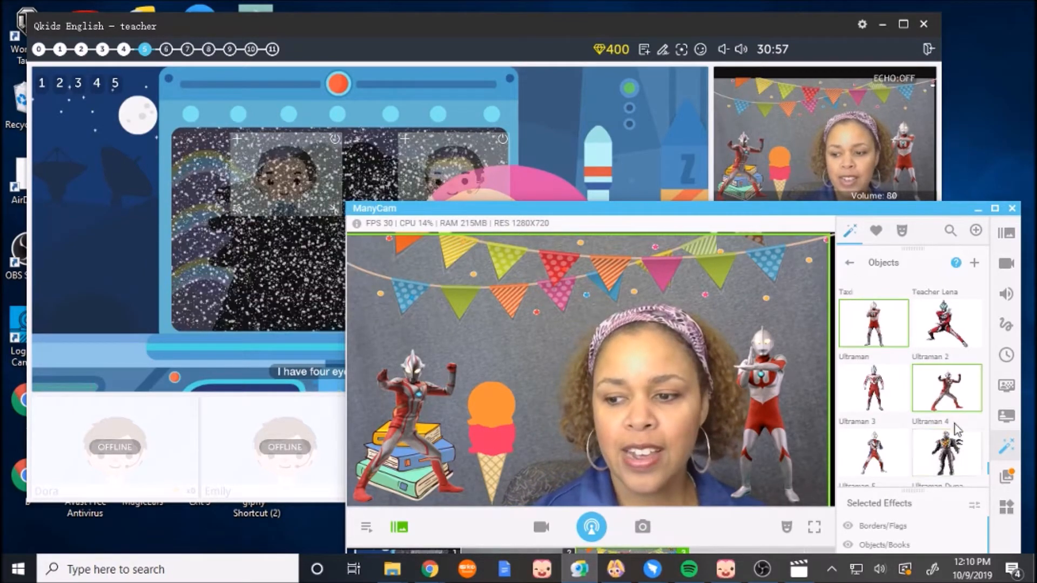
pyautogui.click(946, 388)
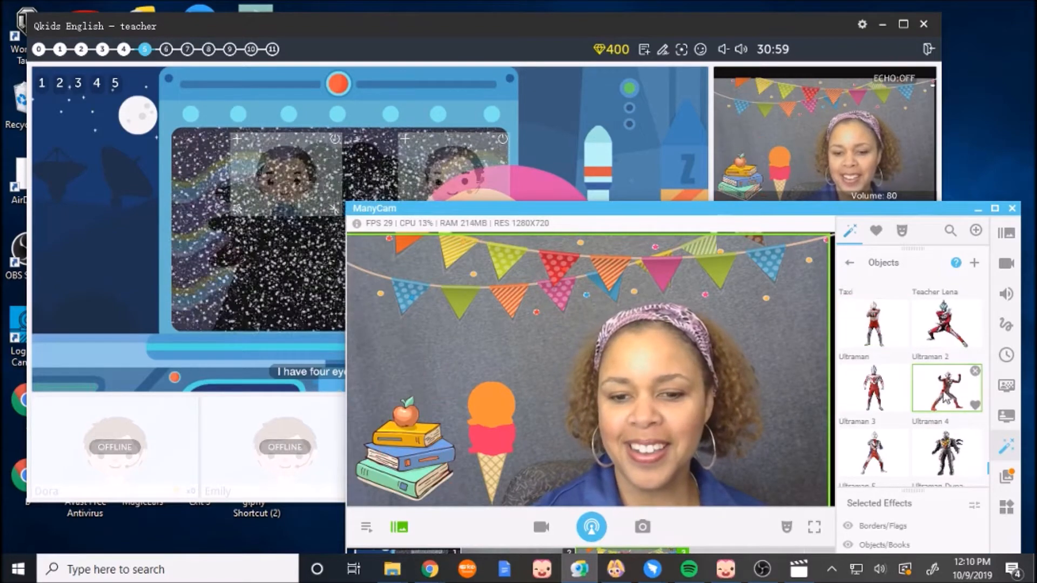
pyautogui.click(873, 323)
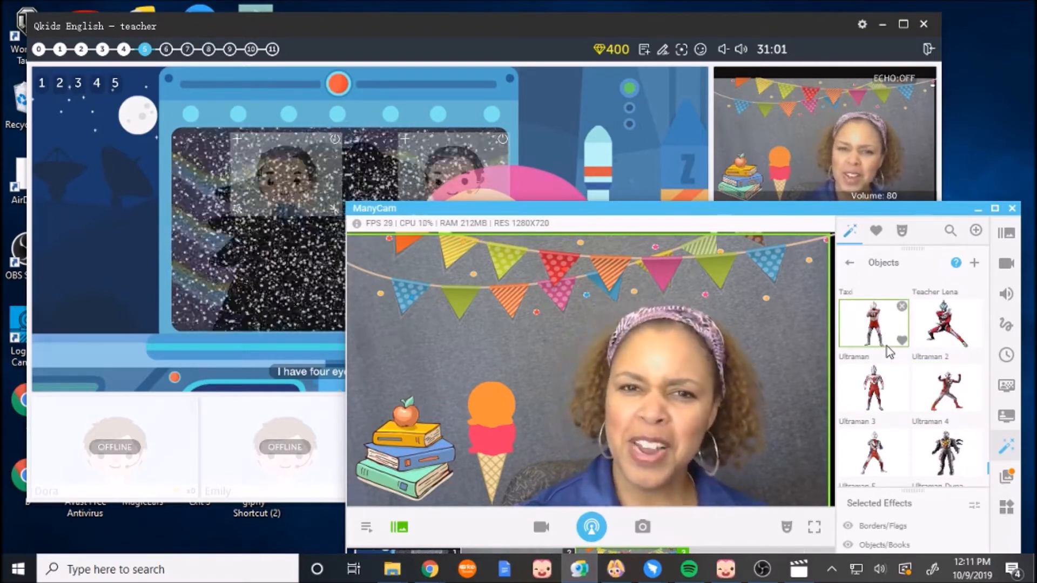
pyautogui.scroll(-3)
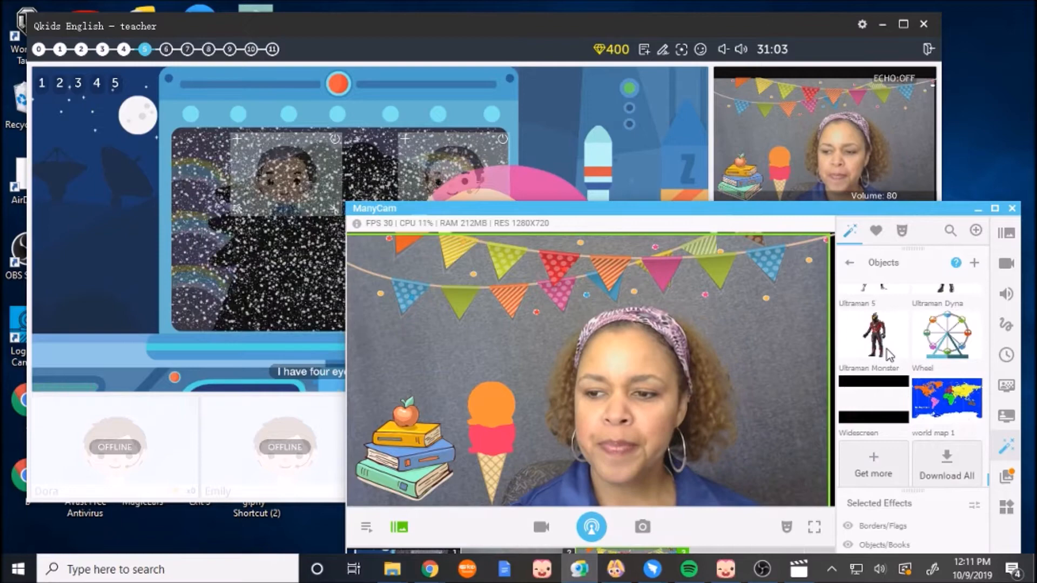